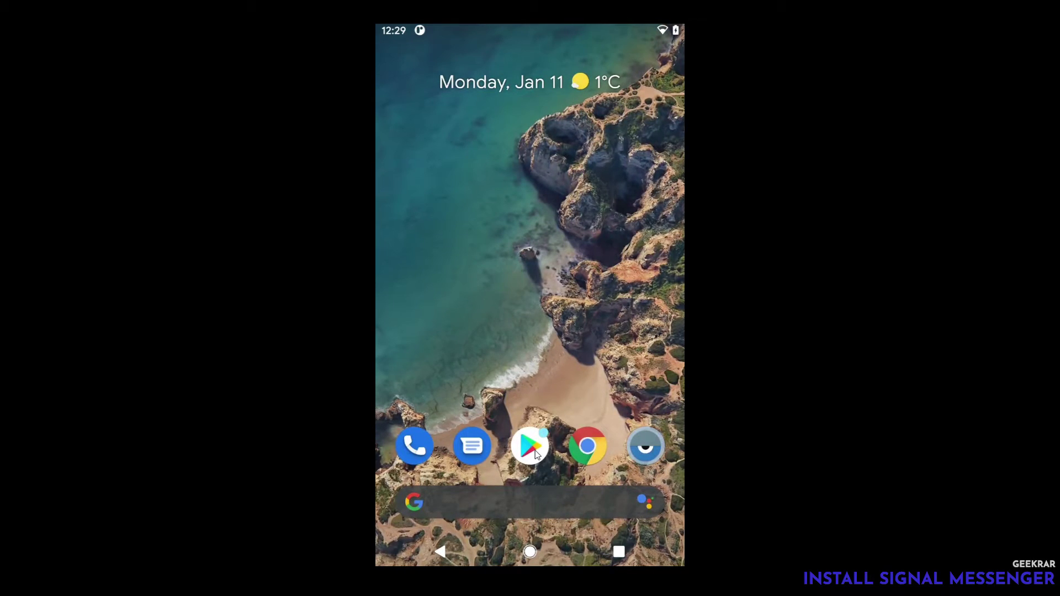
- Search the Play Store for 'signal' and install Signal Private Messenger
left_click(530, 447)
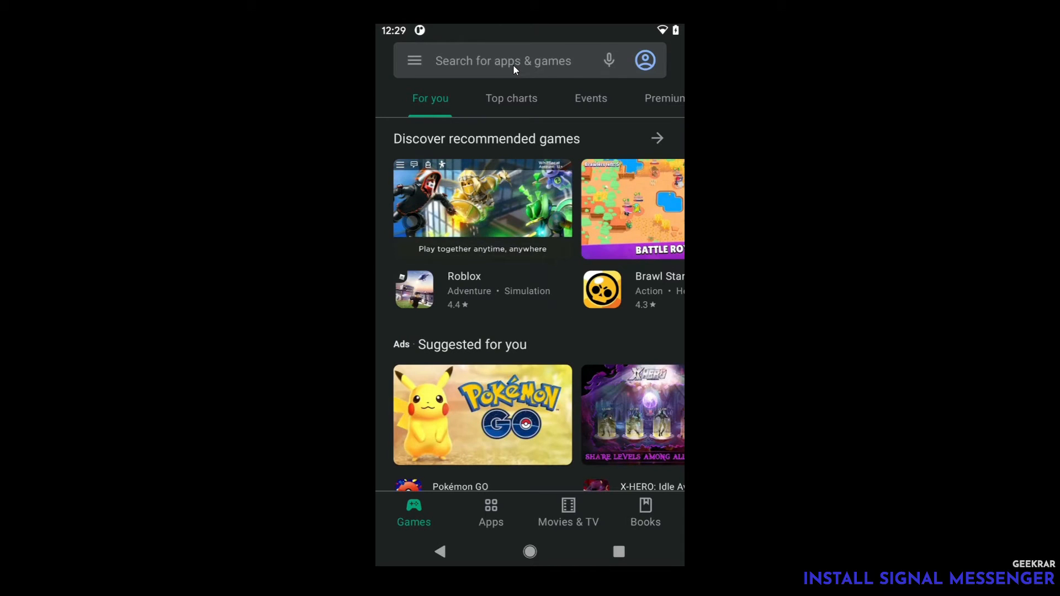
type("signal")
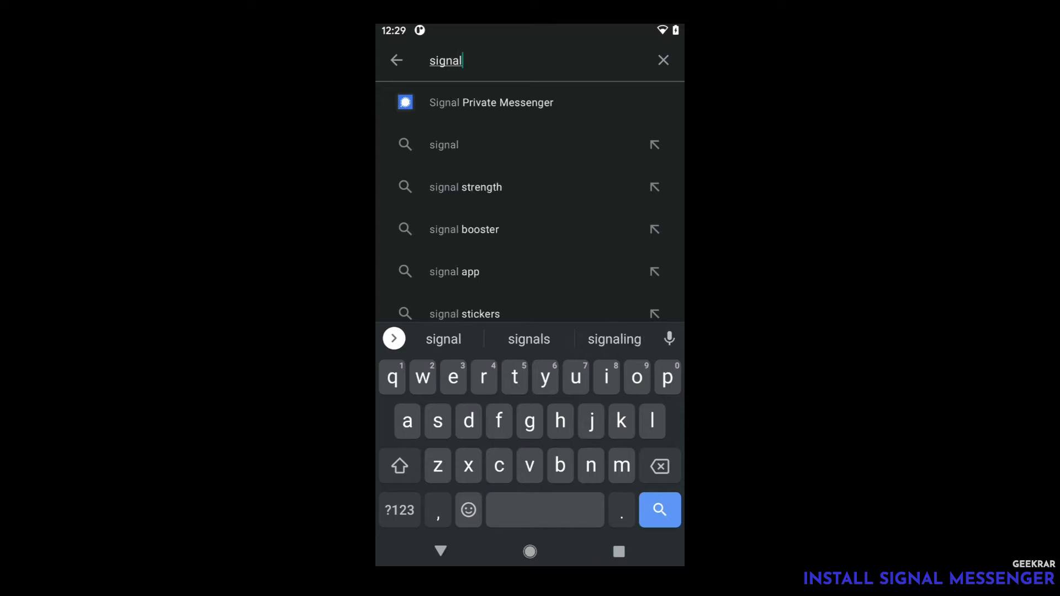
left_click(491, 102)
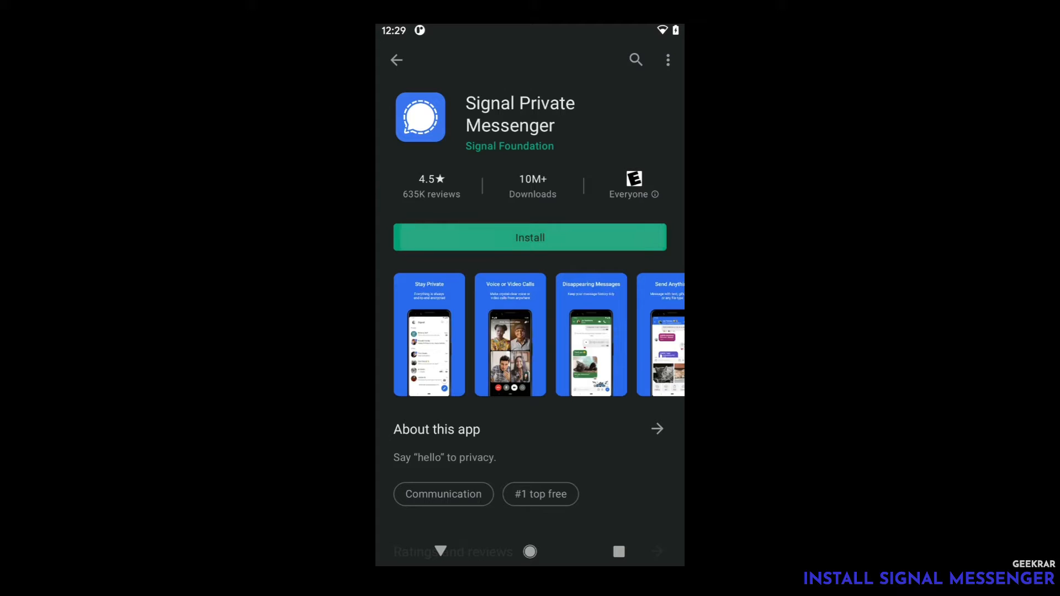
left_click(530, 238)
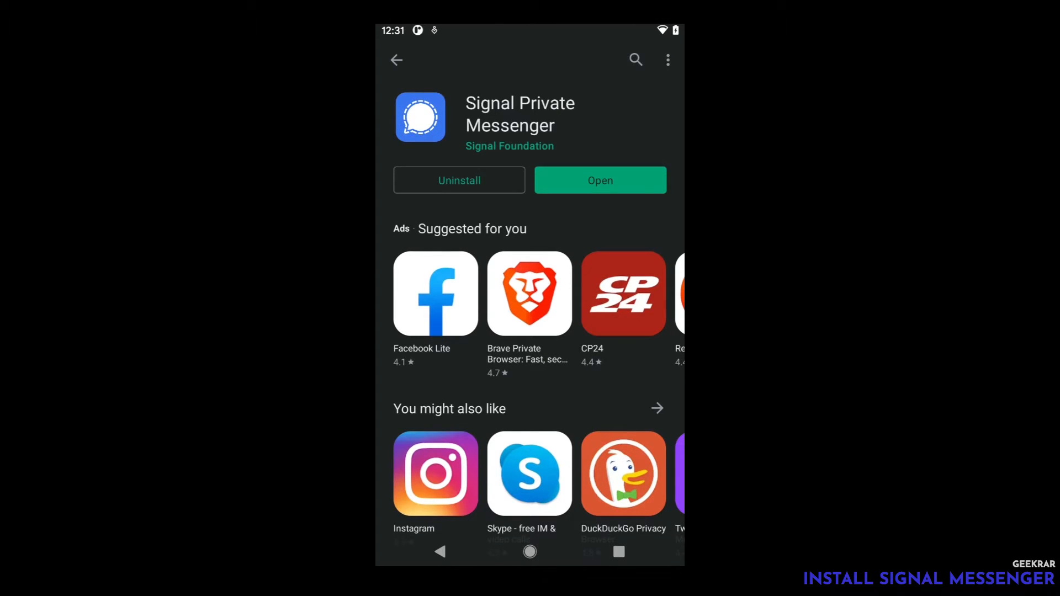
- Launch Signal, pass the welcome screen, and allow contacts and phone call access
left_click(601, 179)
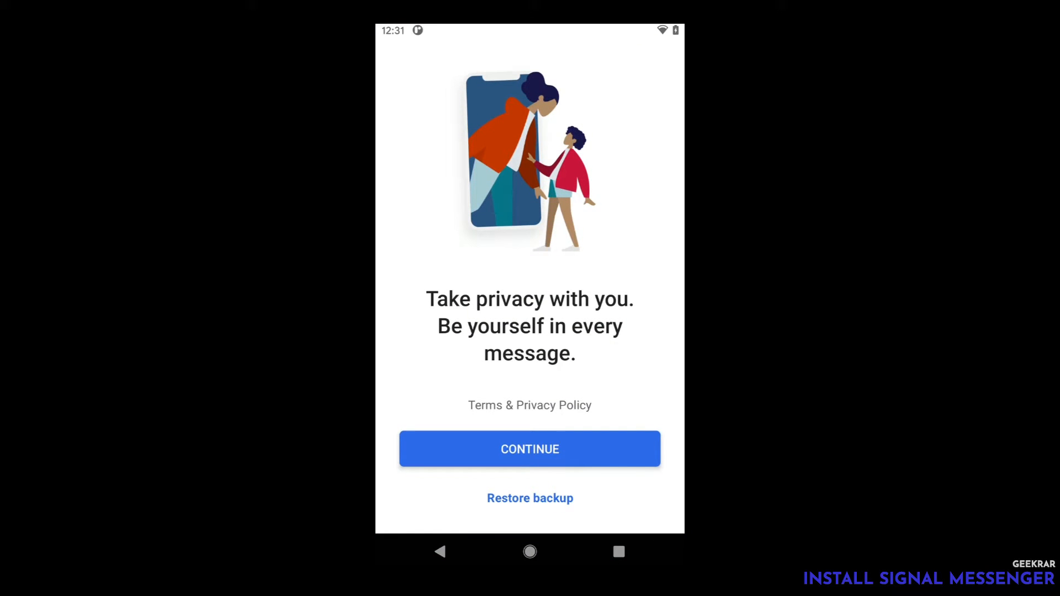
left_click(530, 449)
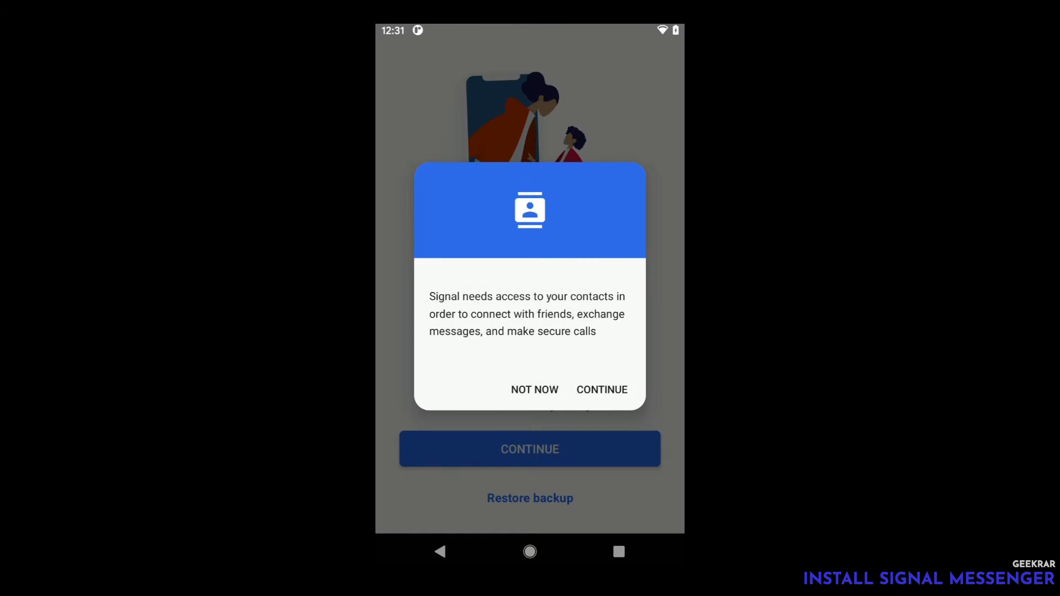
left_click(602, 390)
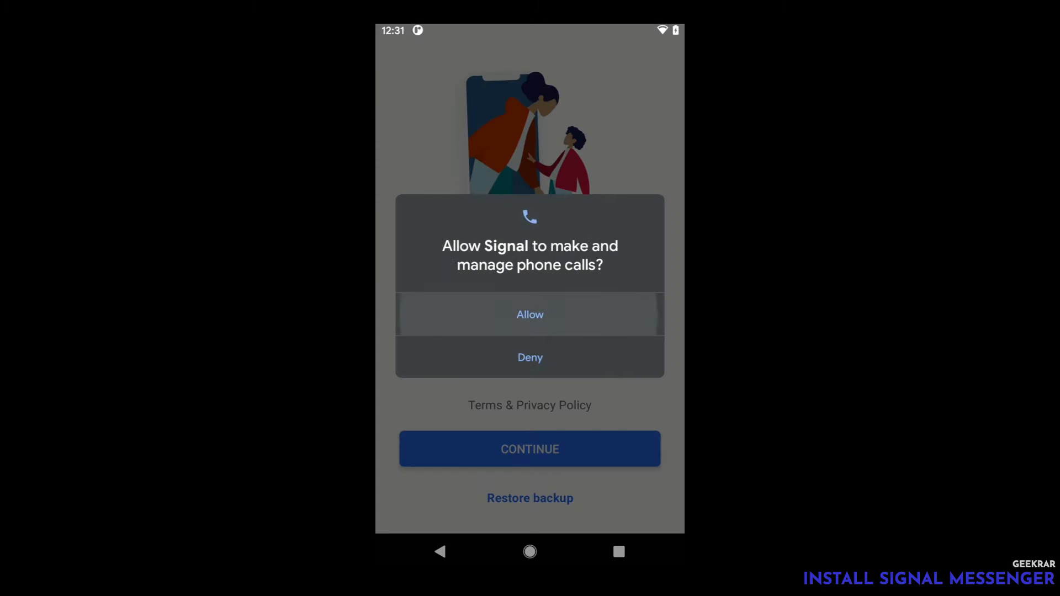
left_click(530, 315)
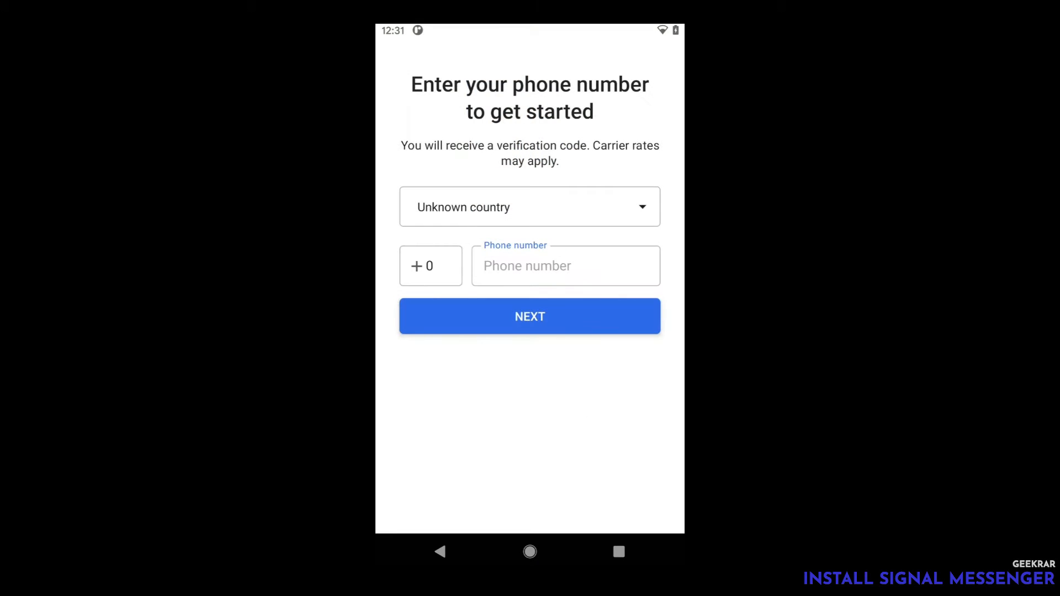
- Choose United States, submit the phone number, and enter the SMS verification code
left_click(530, 207)
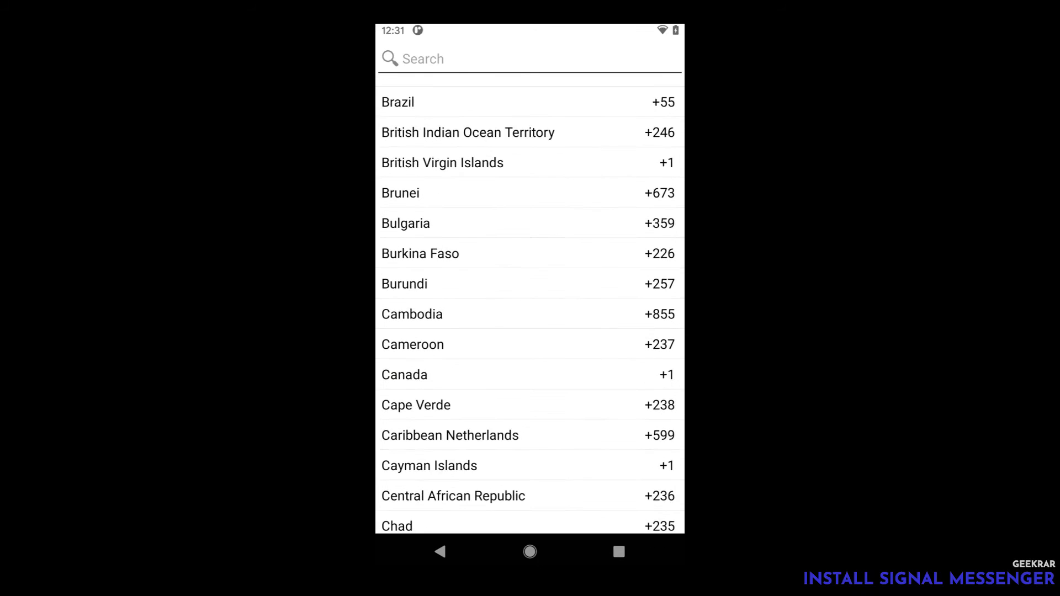
scroll("down", 3)
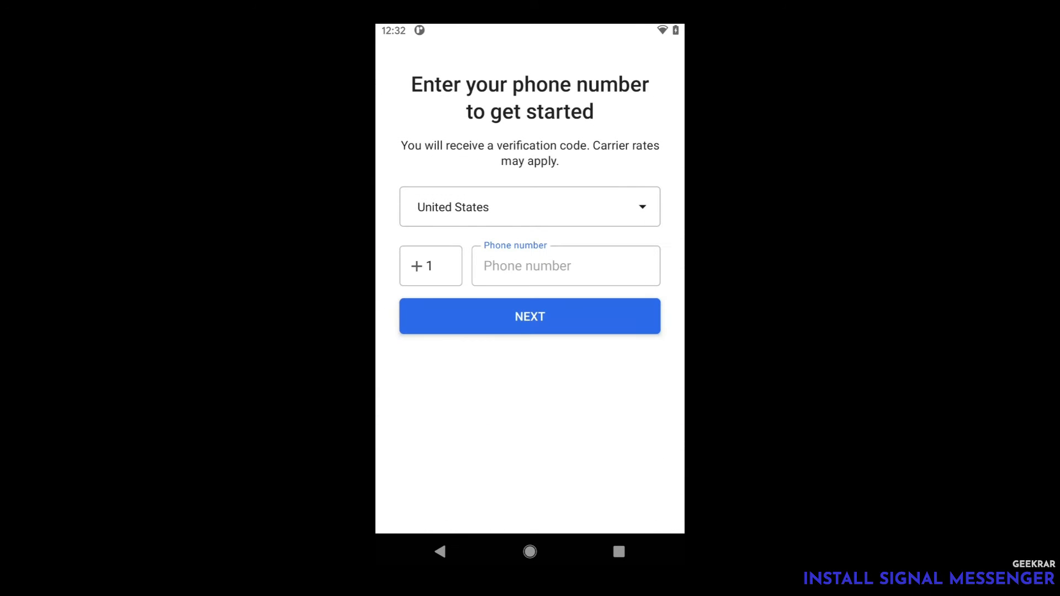
left_click(566, 265)
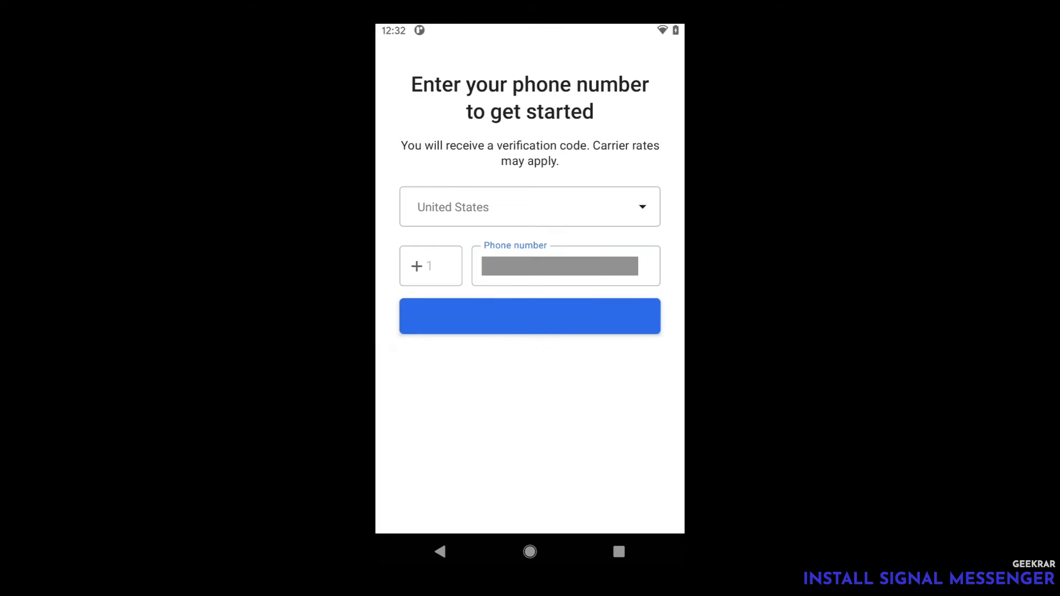
left_click(529, 316)
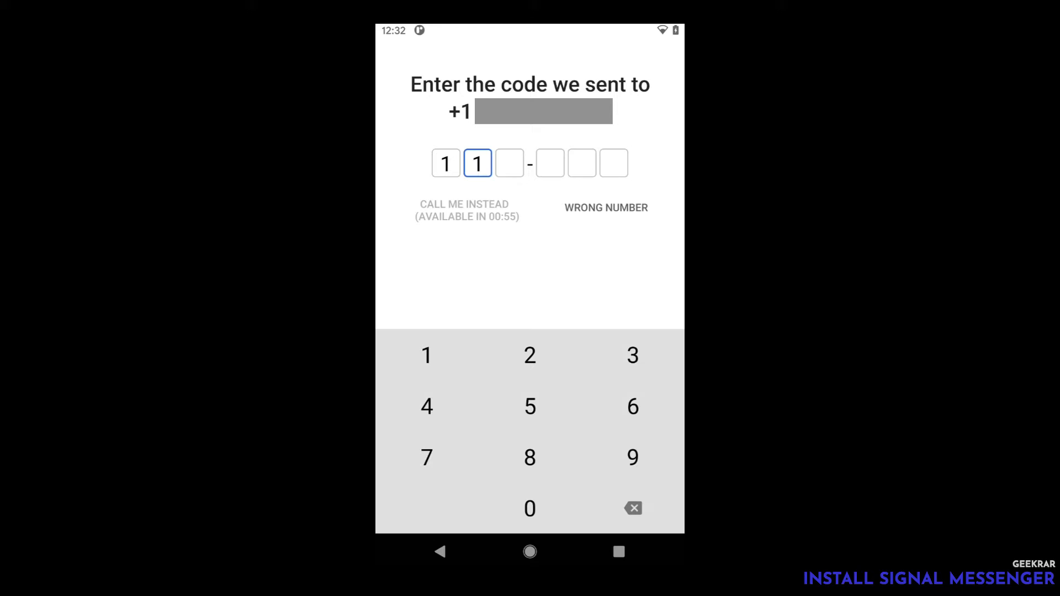
left_click(530, 355)
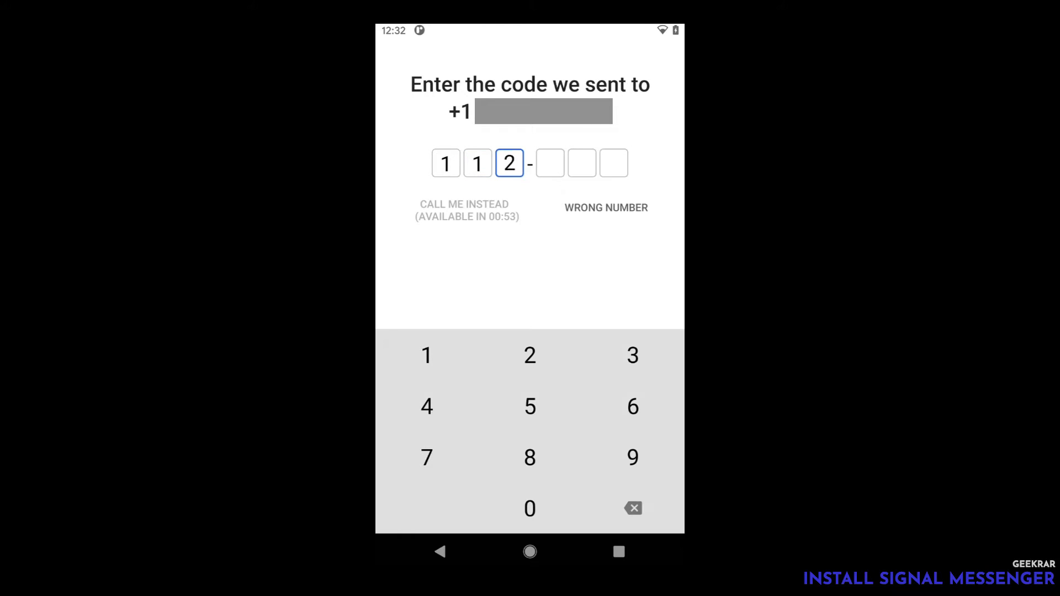
left_click(633, 355)
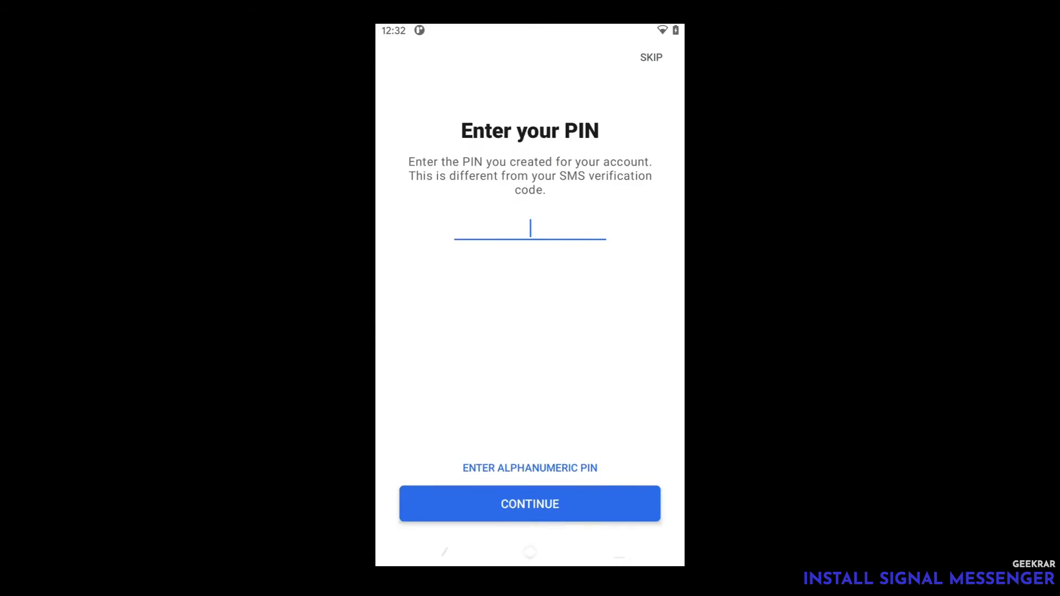
- Enter the account PIN and confirm it
left_click(529, 235)
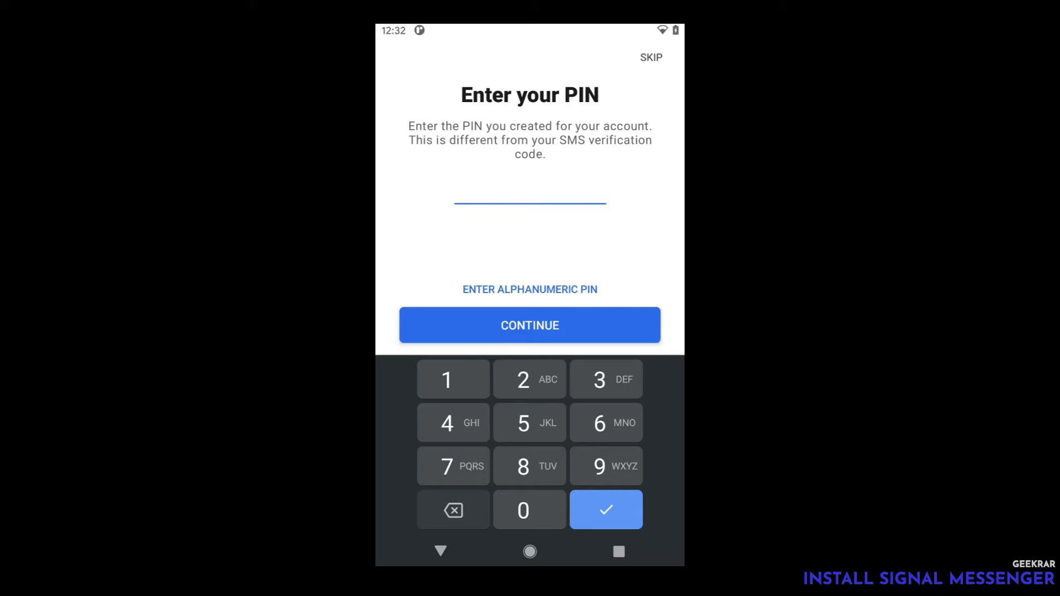
left_click(606, 510)
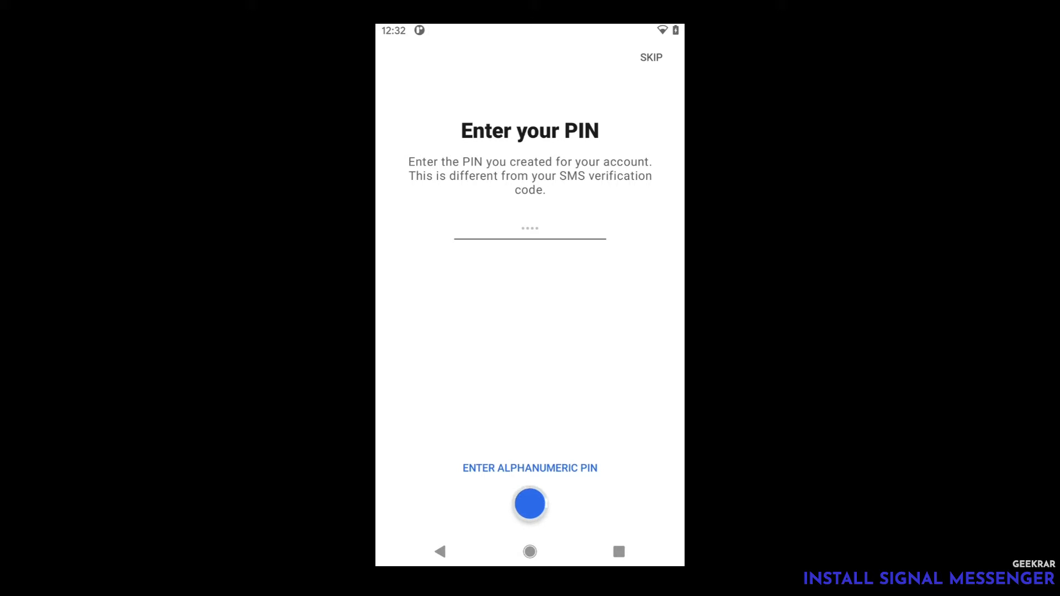
left_click(530, 505)
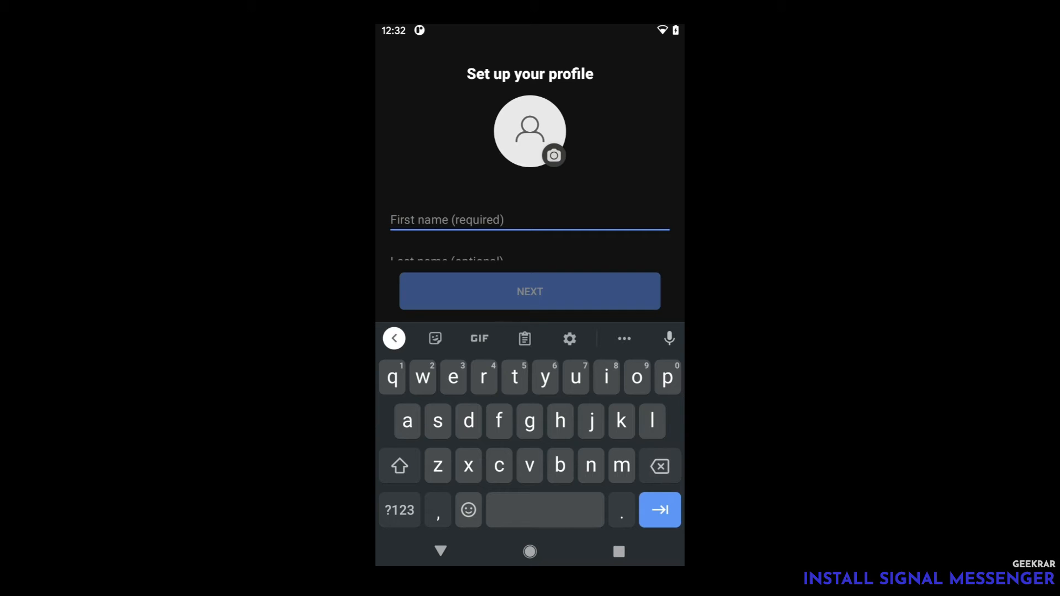
- Set the profile first name to 'Geekrar' and finish setup
left_click(400, 466)
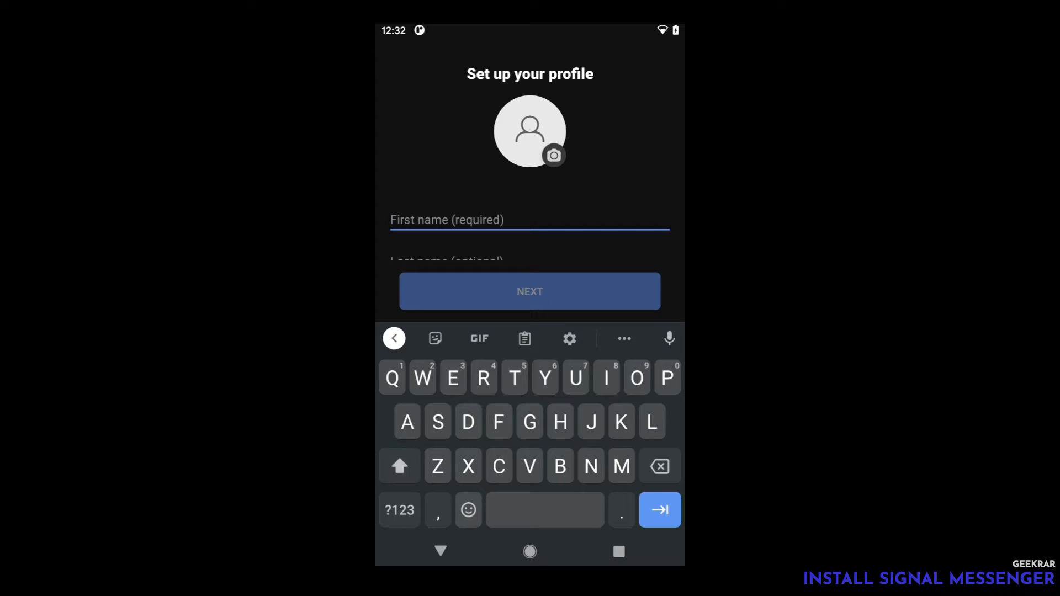
type("G")
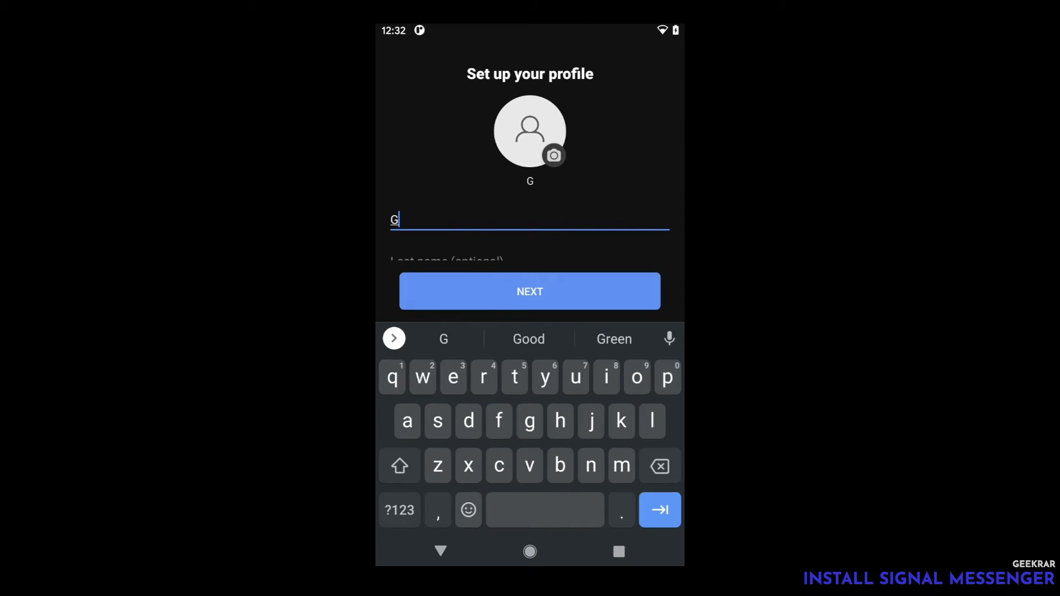
type("eek")
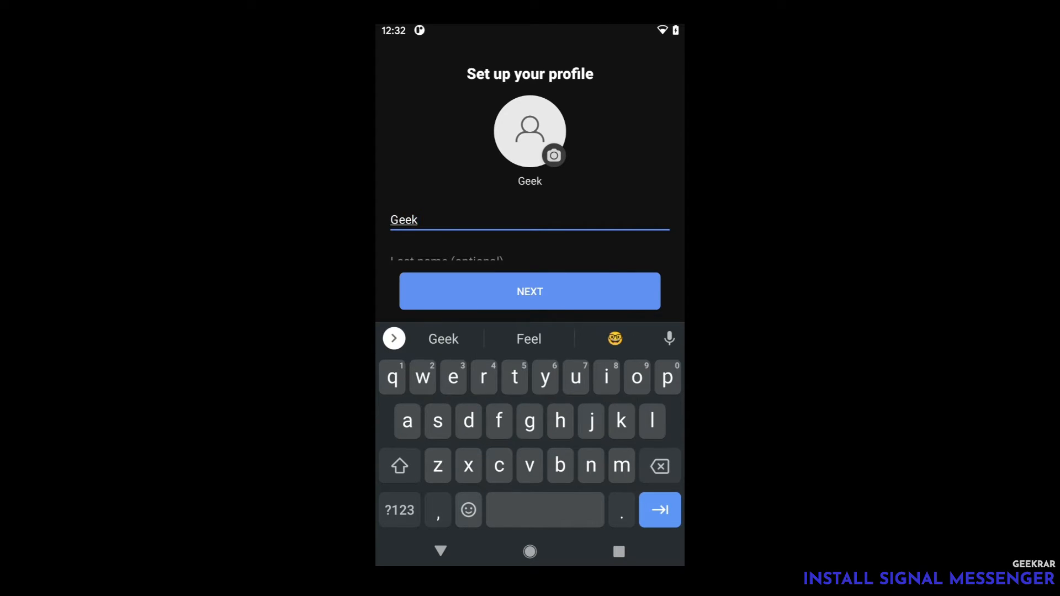
type("rar")
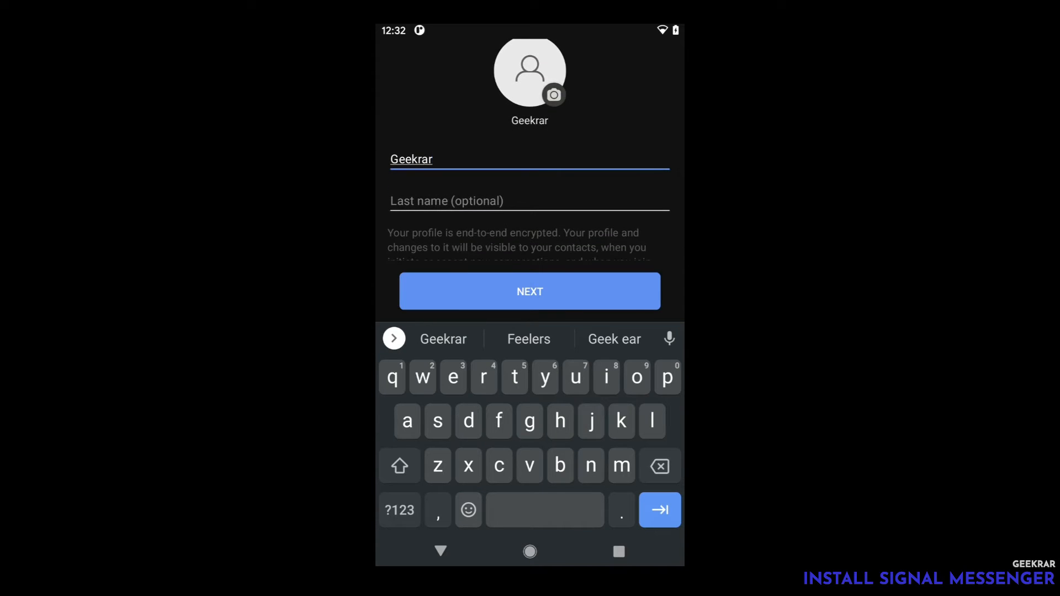
left_click(529, 291)
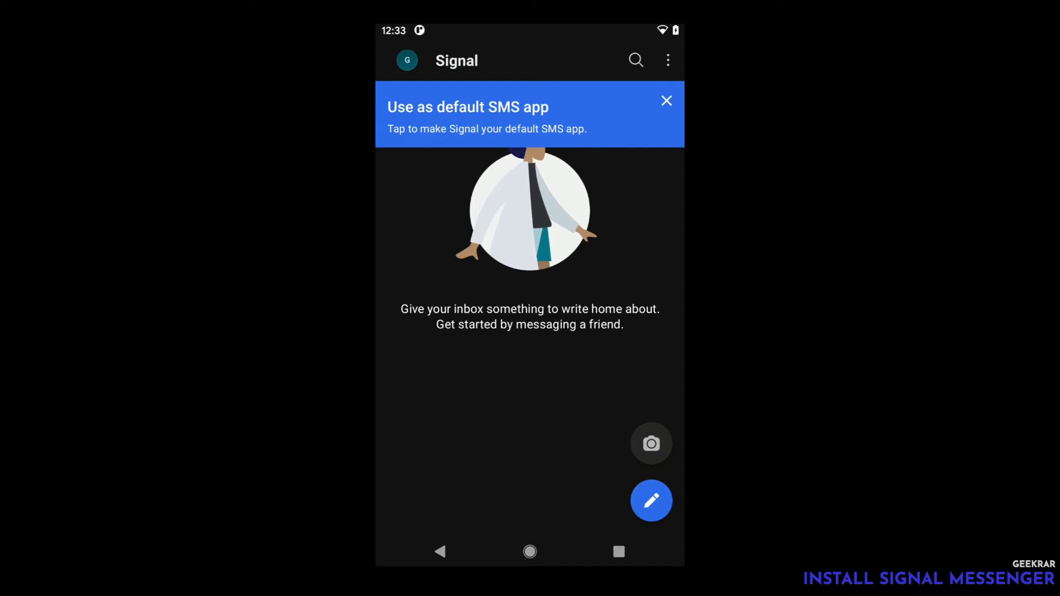
- Dismiss the default SMS banner, try the new-message number keypad, then go back
left_click(667, 101)
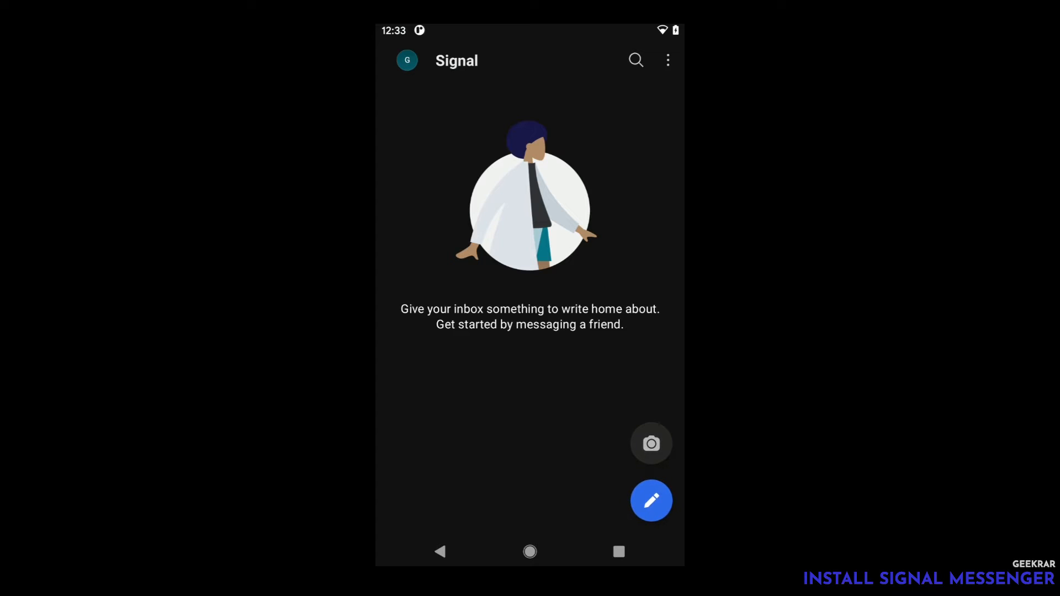
left_click(651, 501)
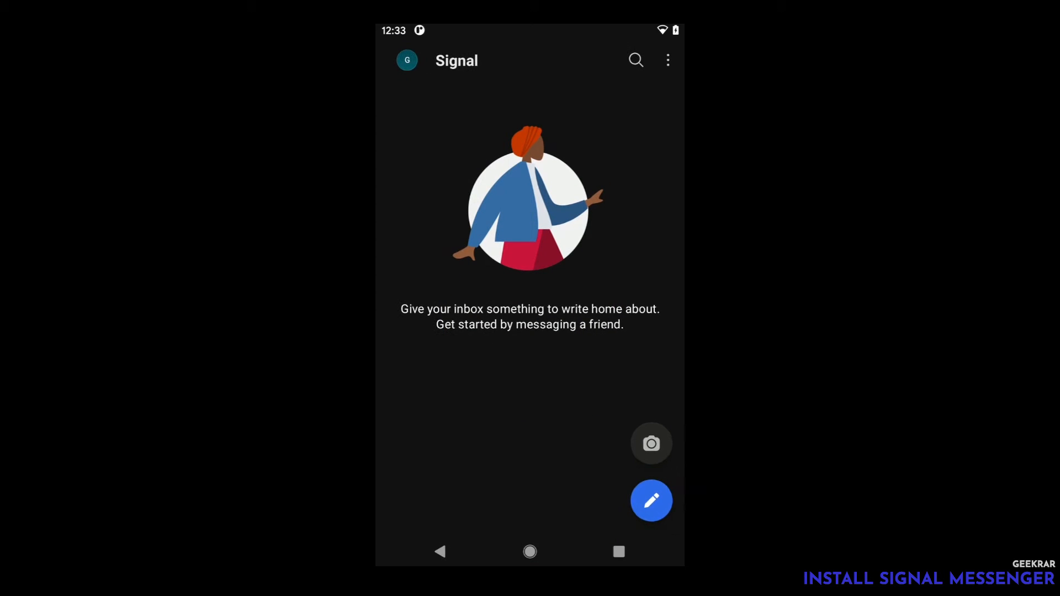
left_click(652, 501)
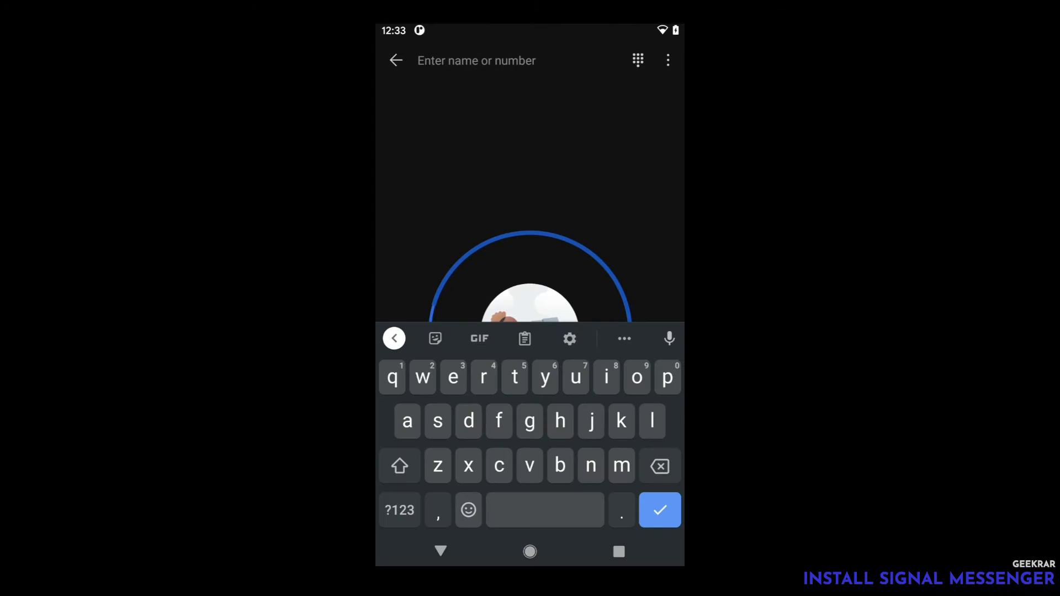
left_click(637, 61)
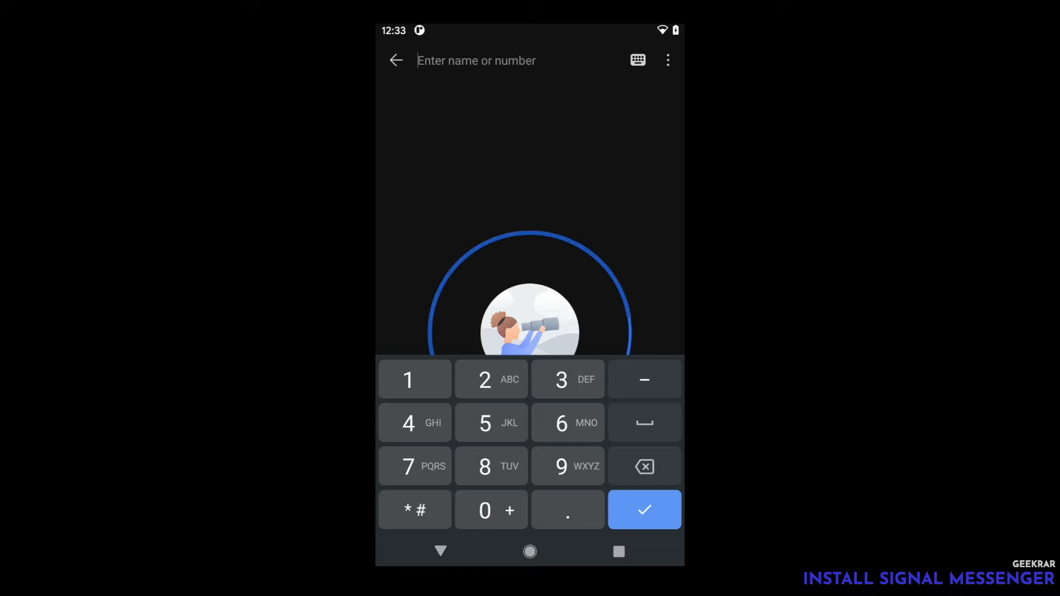
left_click(397, 60)
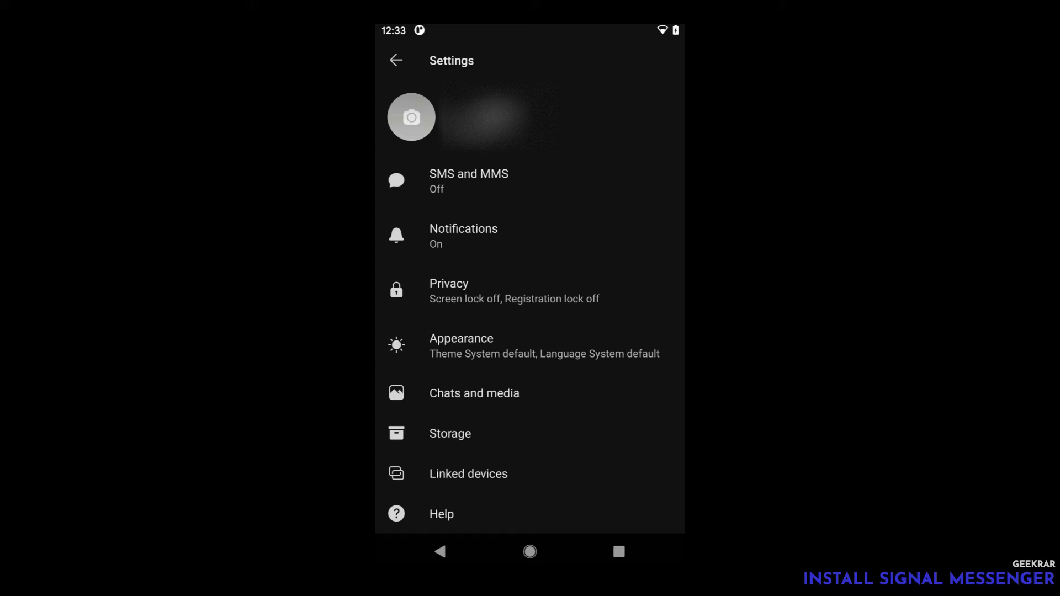
- Look through the Notifications settings and return to the settings list
scroll("down", 3)
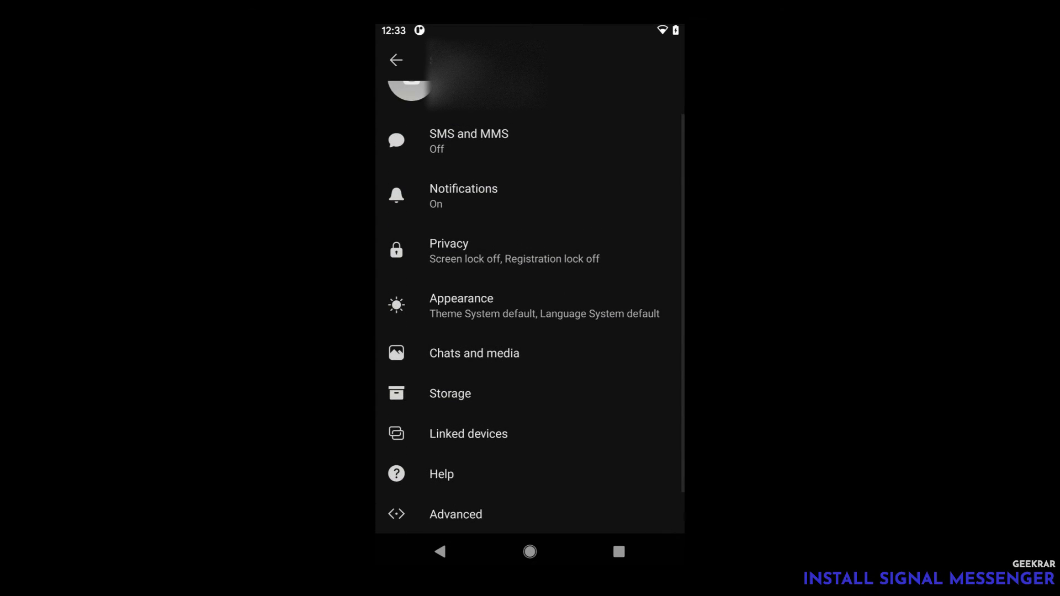
left_click(464, 196)
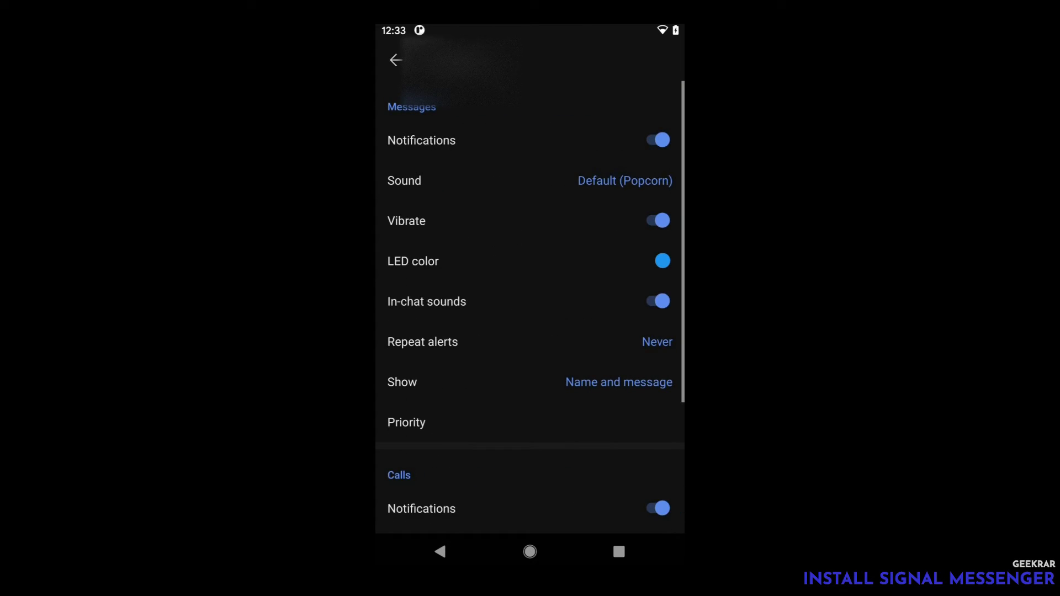
scroll("down", 3)
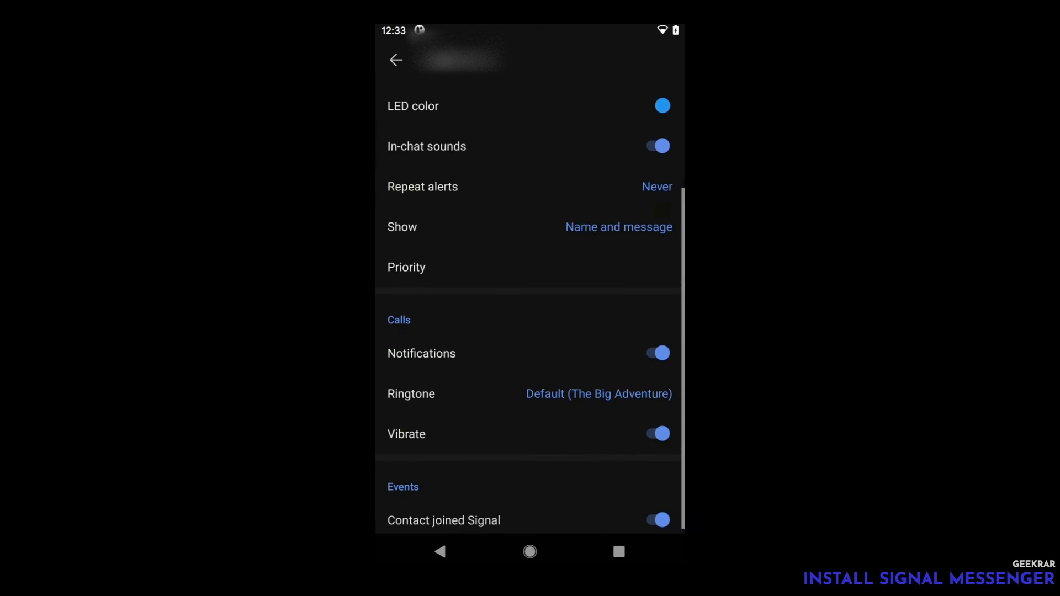
left_click(396, 61)
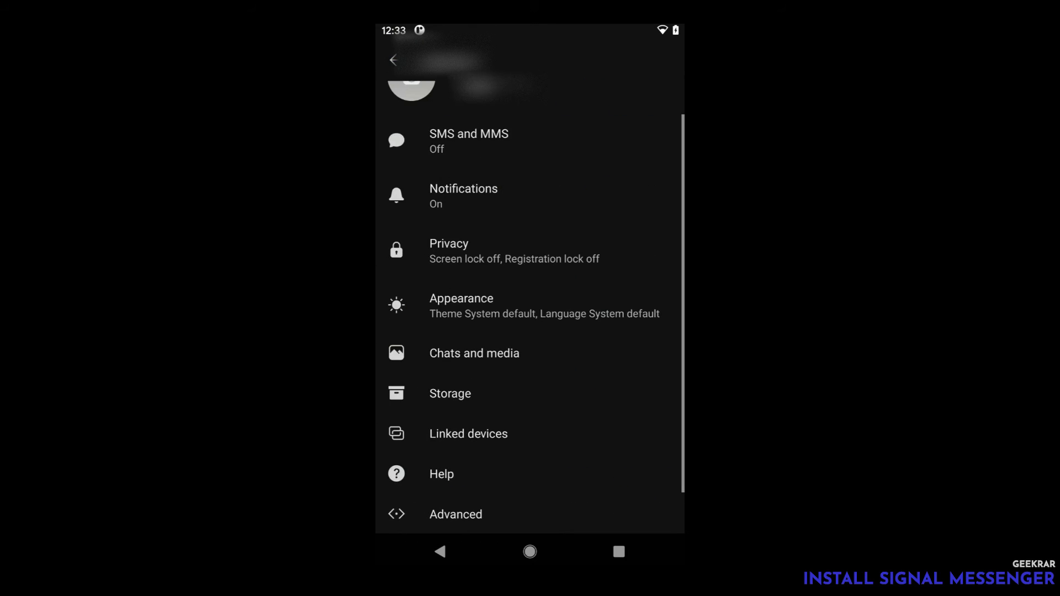
scroll("down", 3)
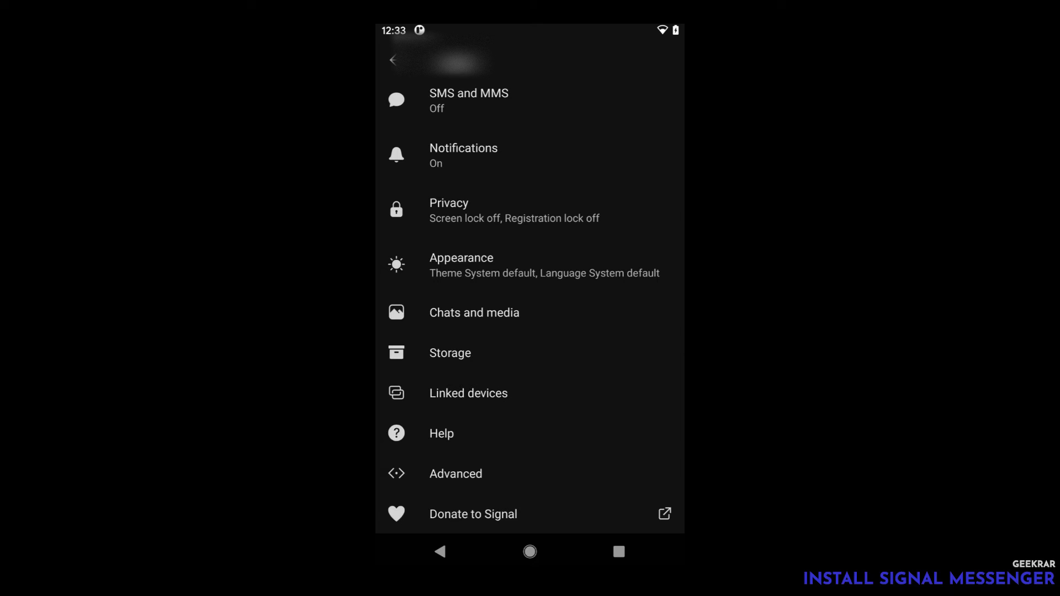
- Open Privacy settings and scroll down to the sealed sender and Signal PIN options
left_click(449, 203)
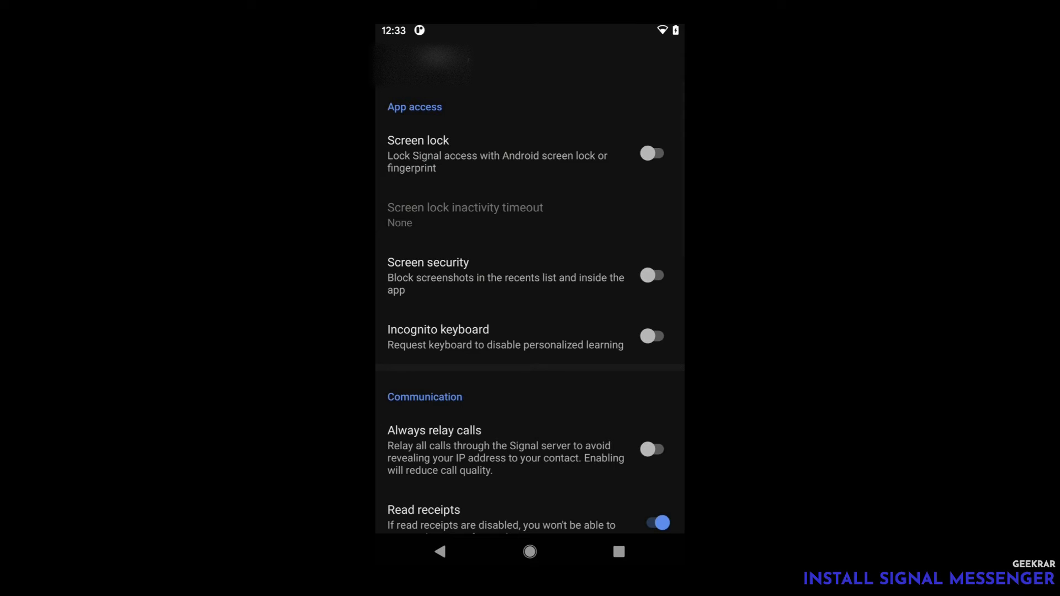
scroll("down", 3)
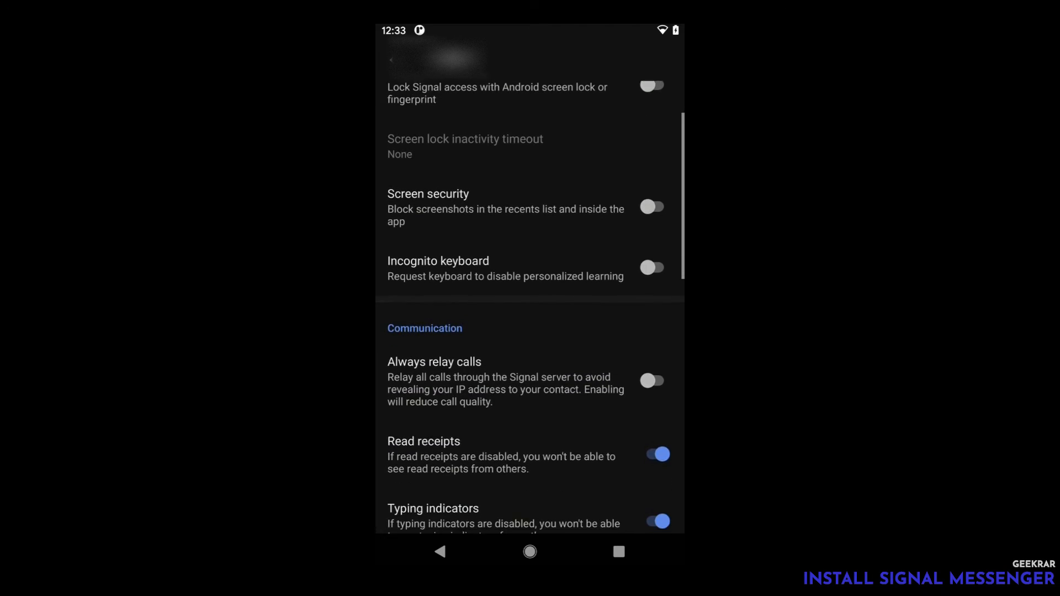
scroll("down", 3)
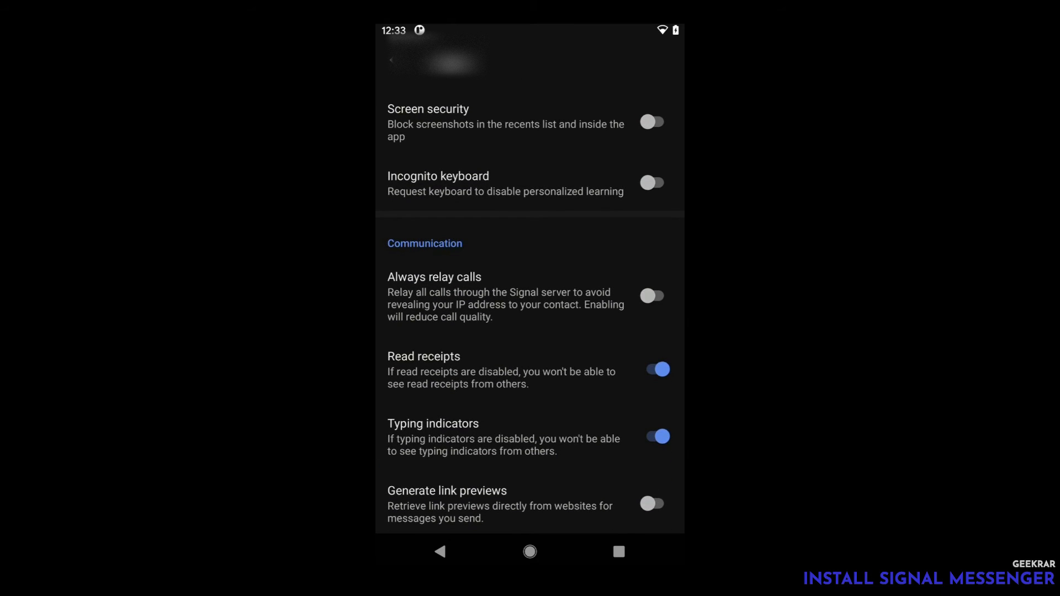
scroll("down", 3)
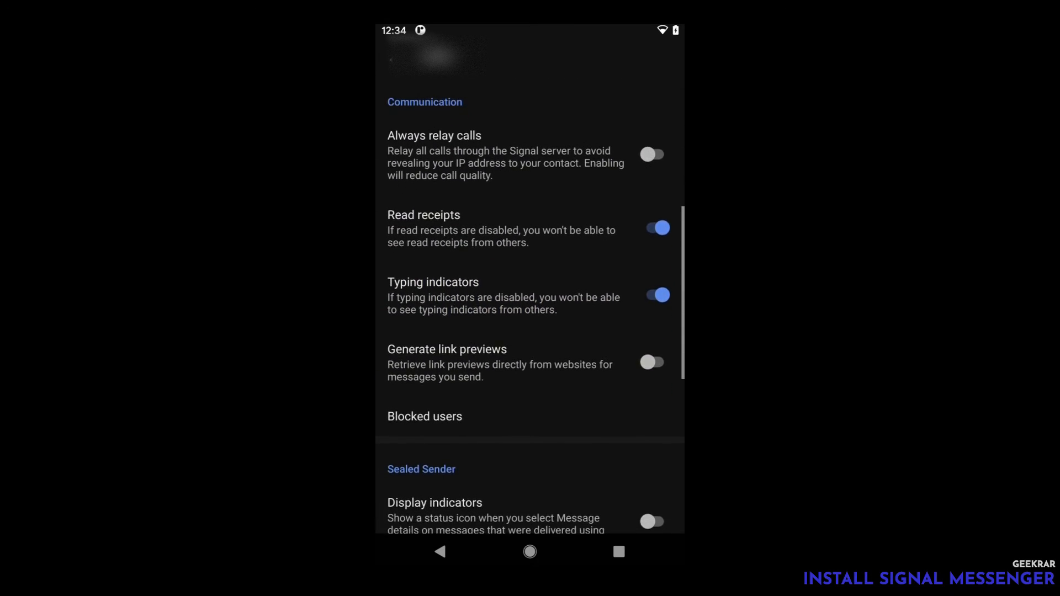
scroll("down", 3)
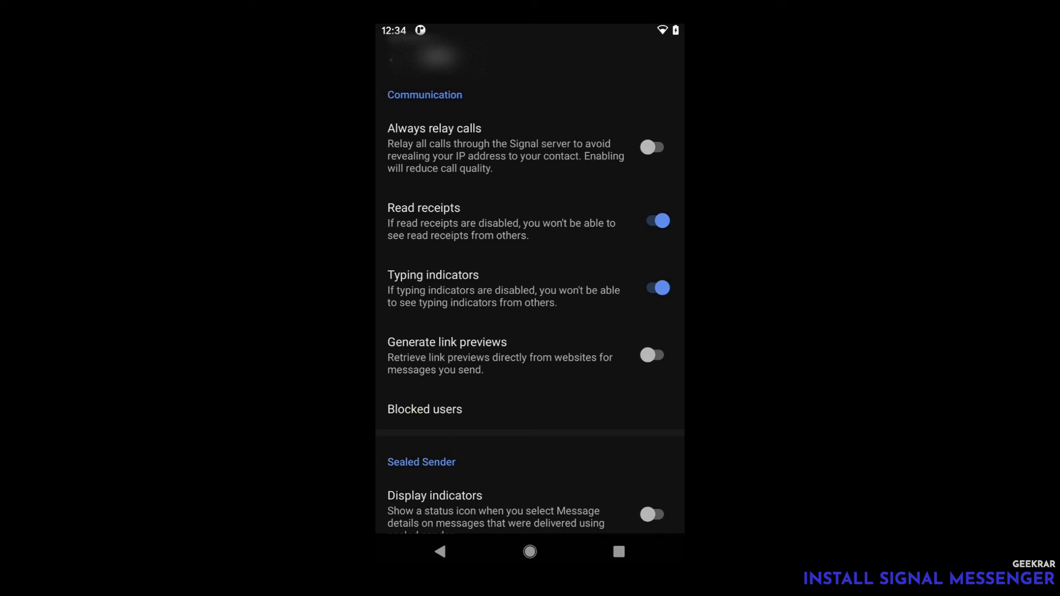
scroll("down", 3)
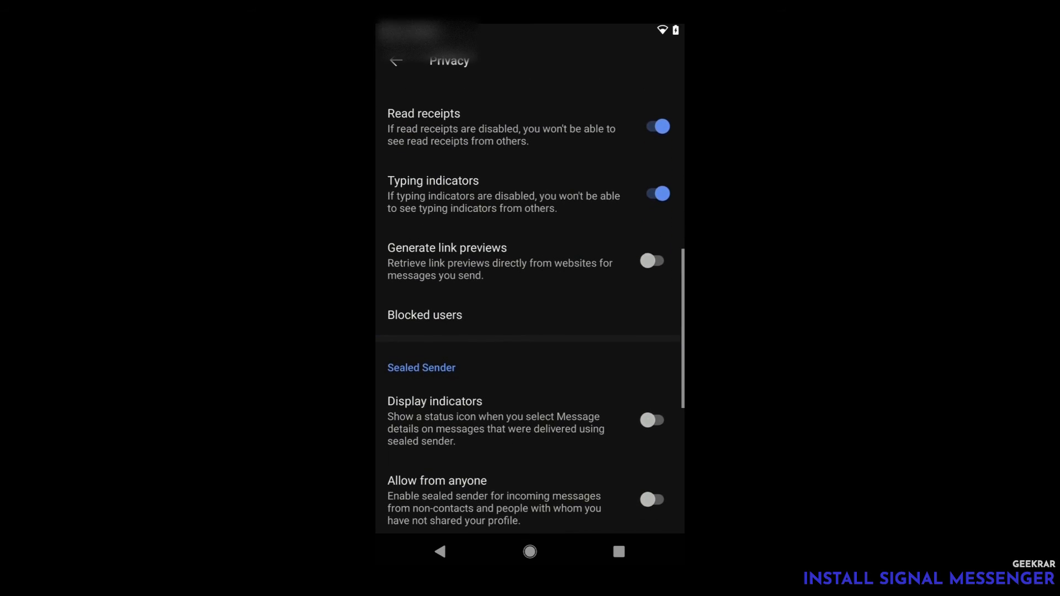
scroll("down", 3)
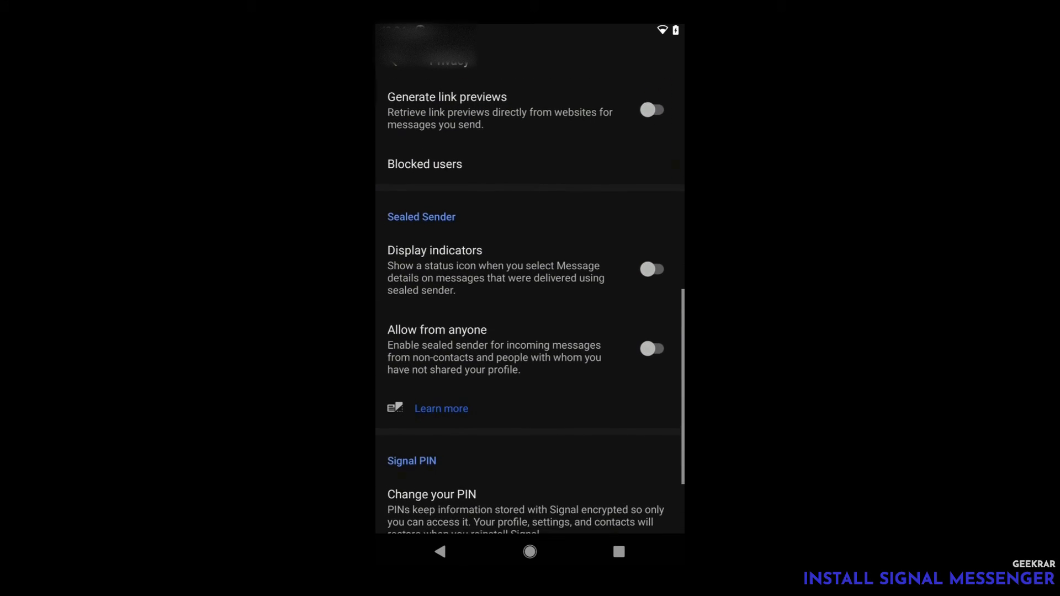
scroll("down", 3)
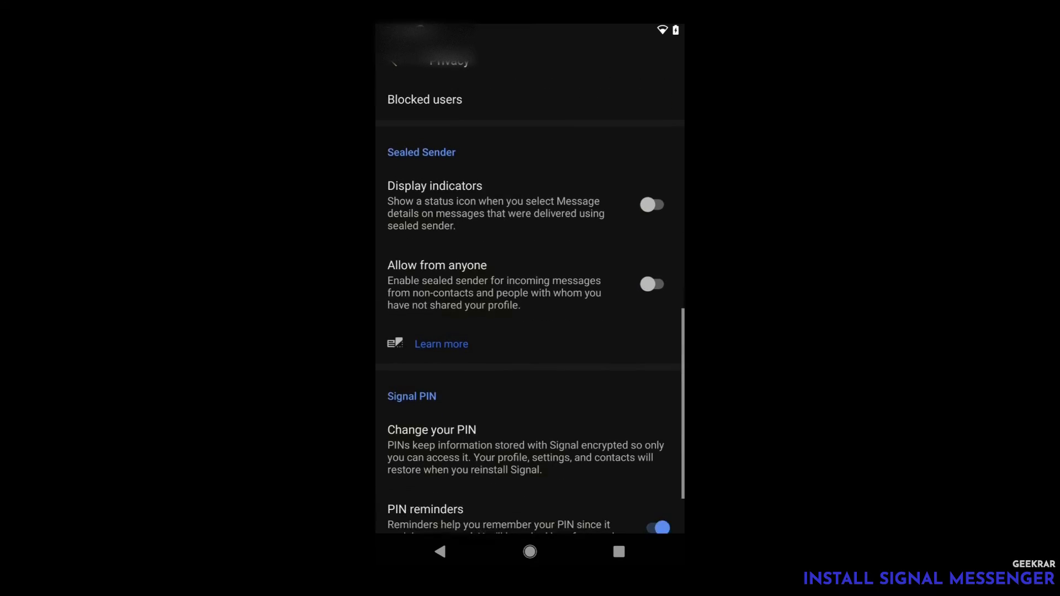
scroll("down", 3)
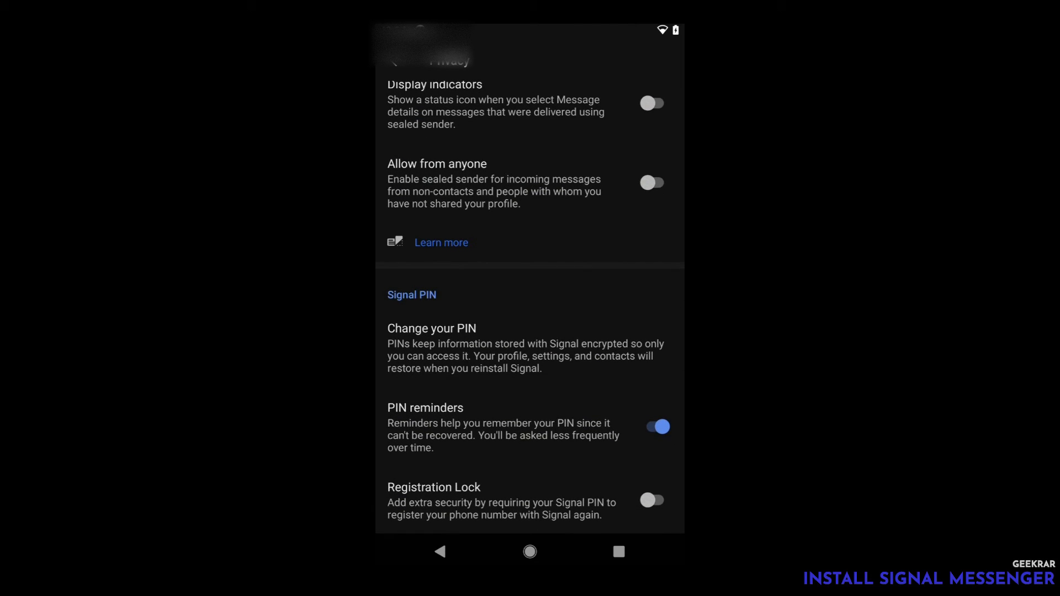
- Cancel the PIN-reminder confirmation so reminders stay on, then return to Settings
left_click(657, 427)
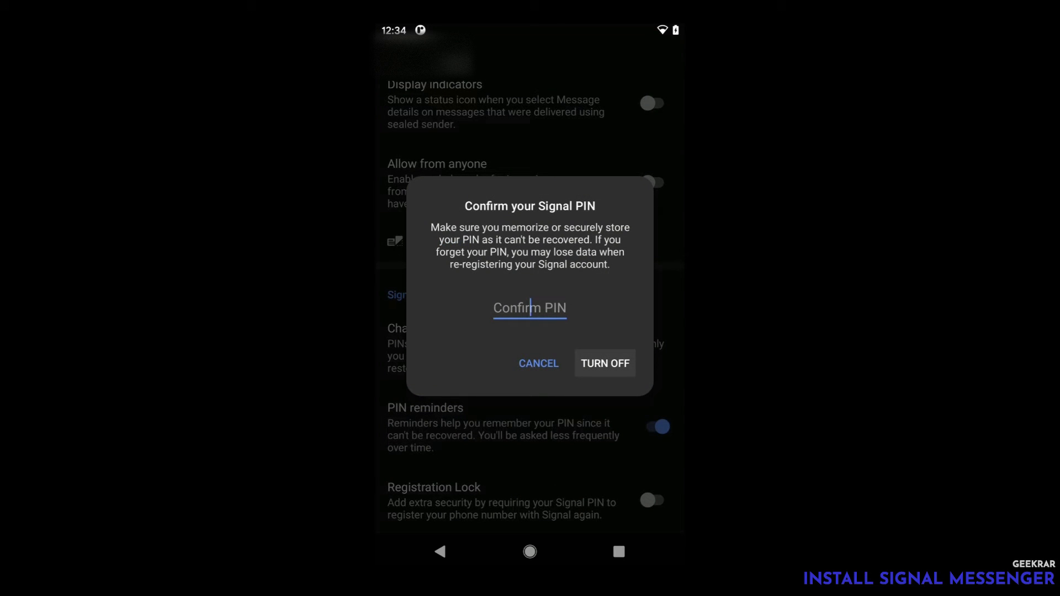
left_click(538, 363)
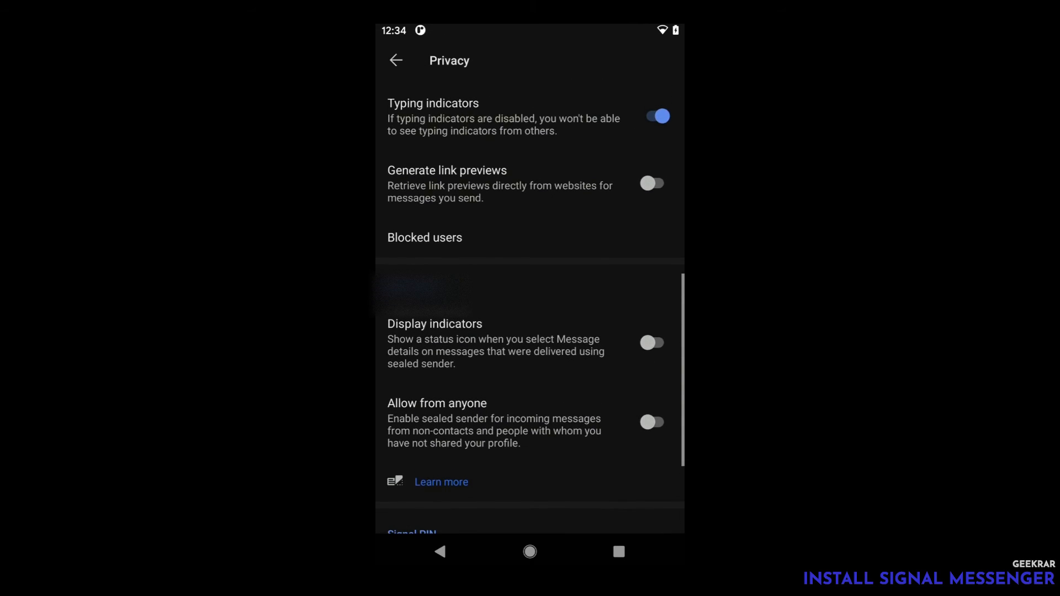
scroll("up", 3)
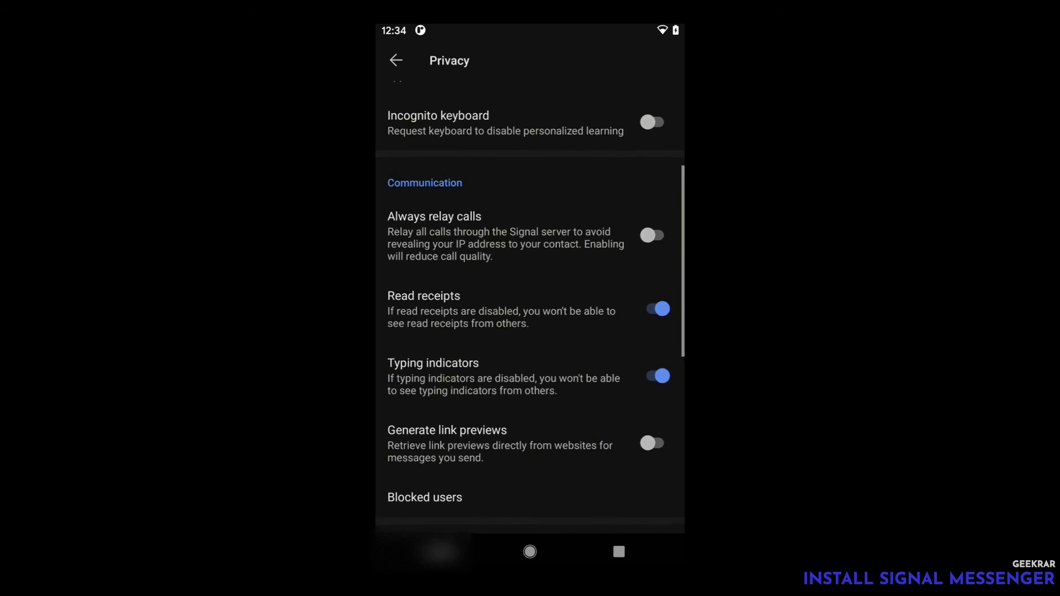
scroll("down", 3)
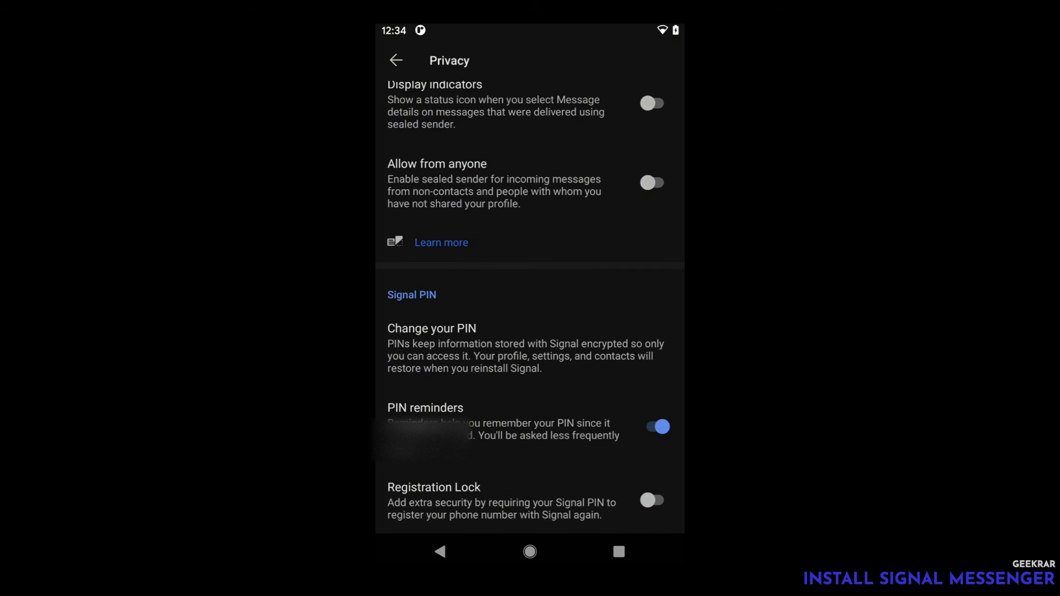
left_click(397, 61)
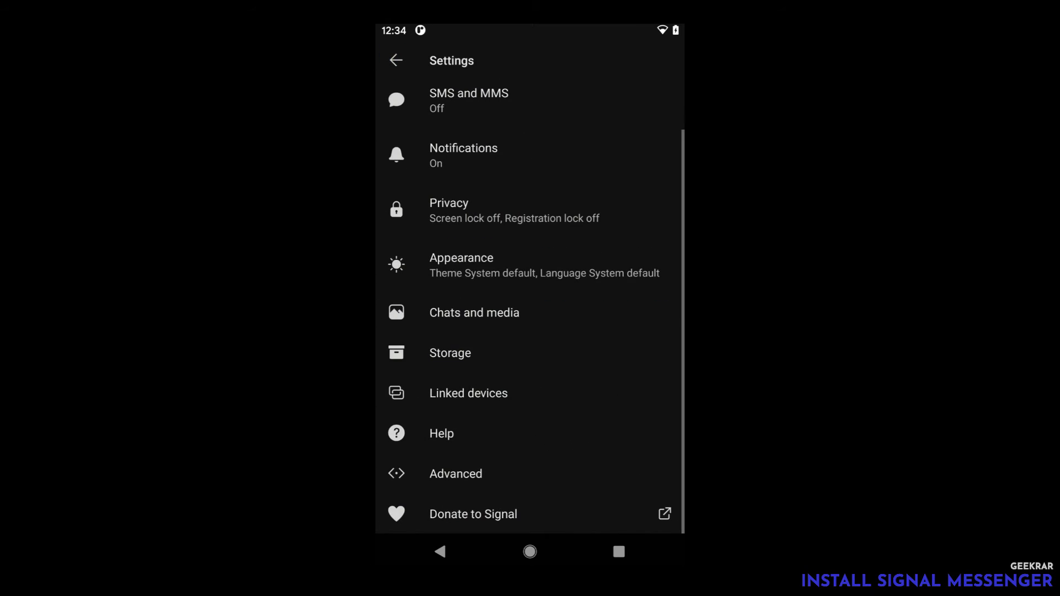
left_click(461, 264)
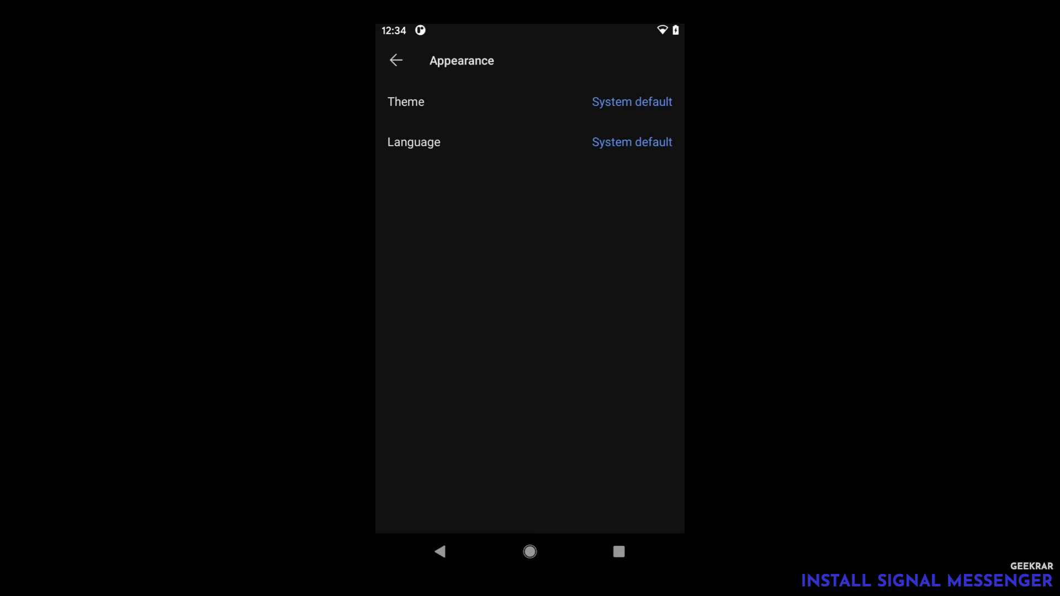
left_click(631, 102)
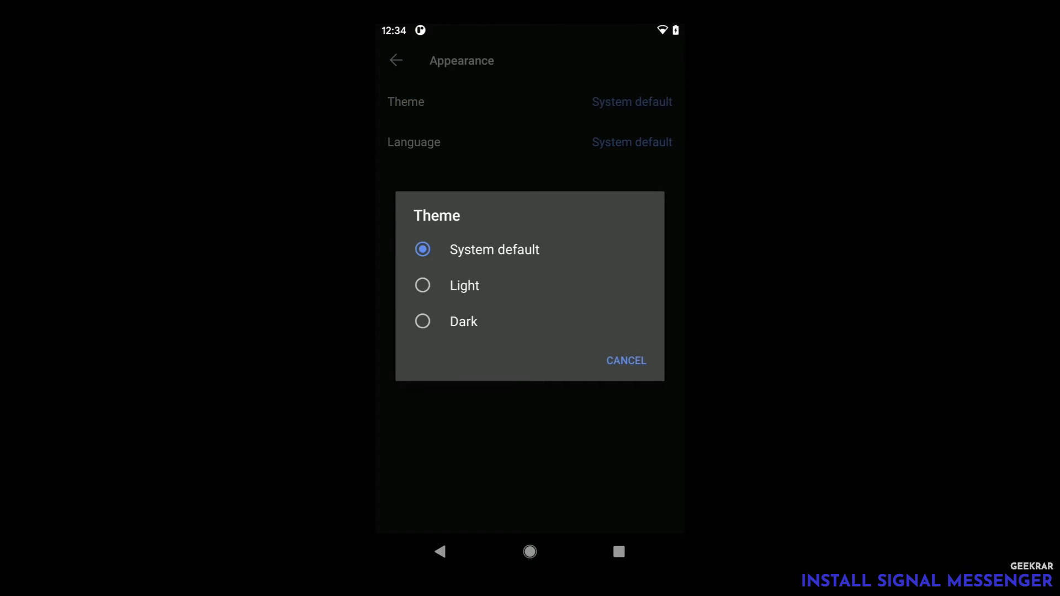
left_click(626, 360)
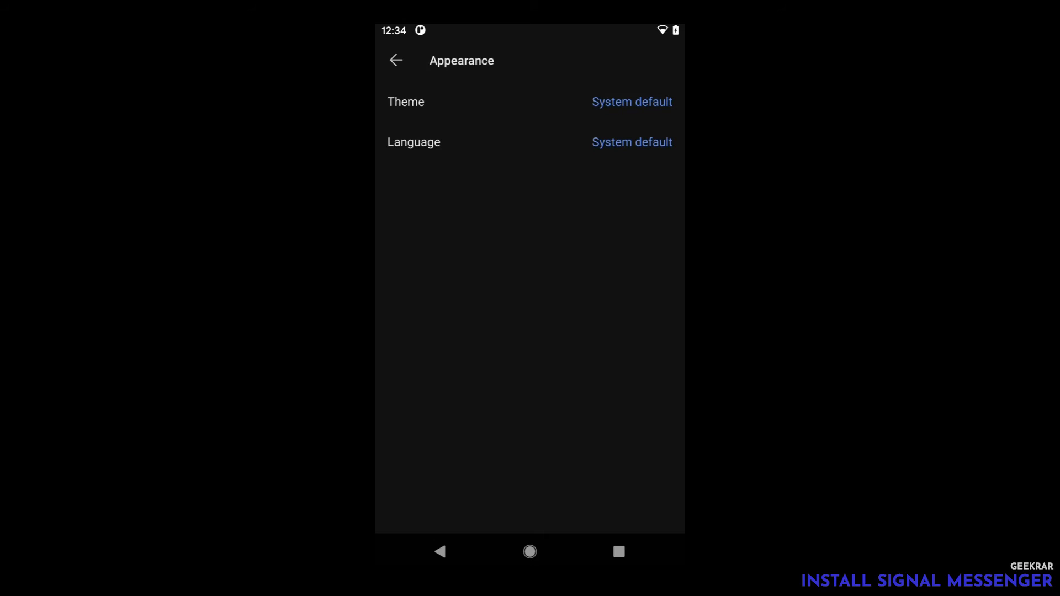
left_click(396, 61)
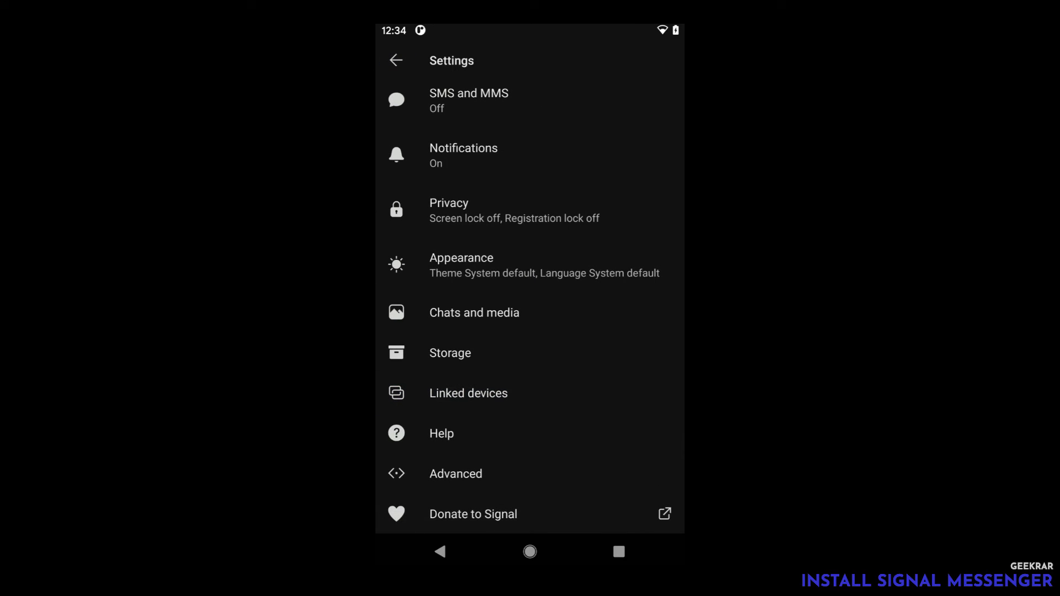
- Select Linked devices from Signal's settings list
left_click(468, 393)
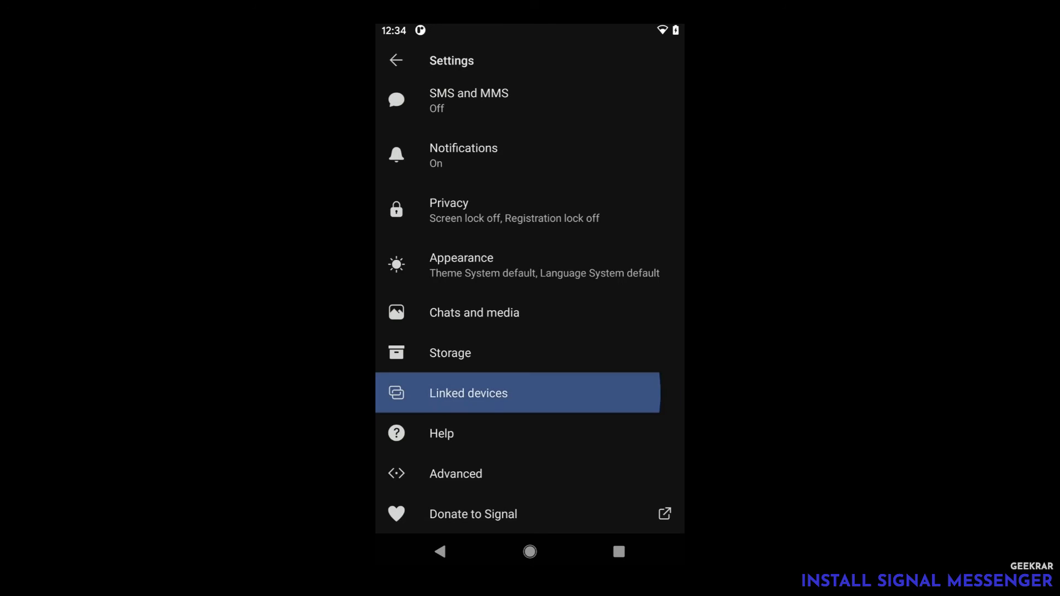
left_click(468, 393)
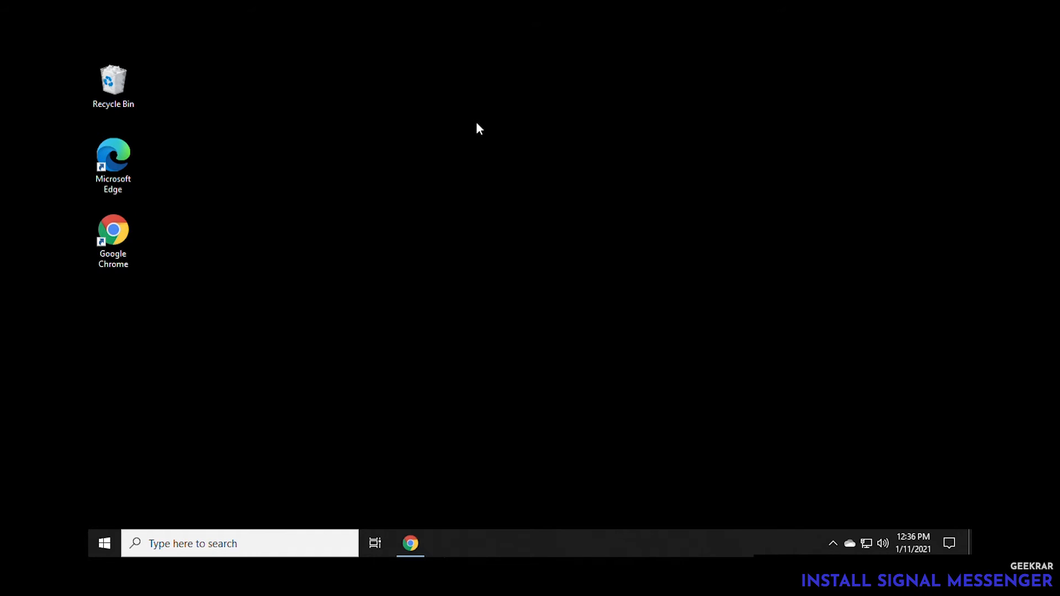
mouse_move(752, 357)
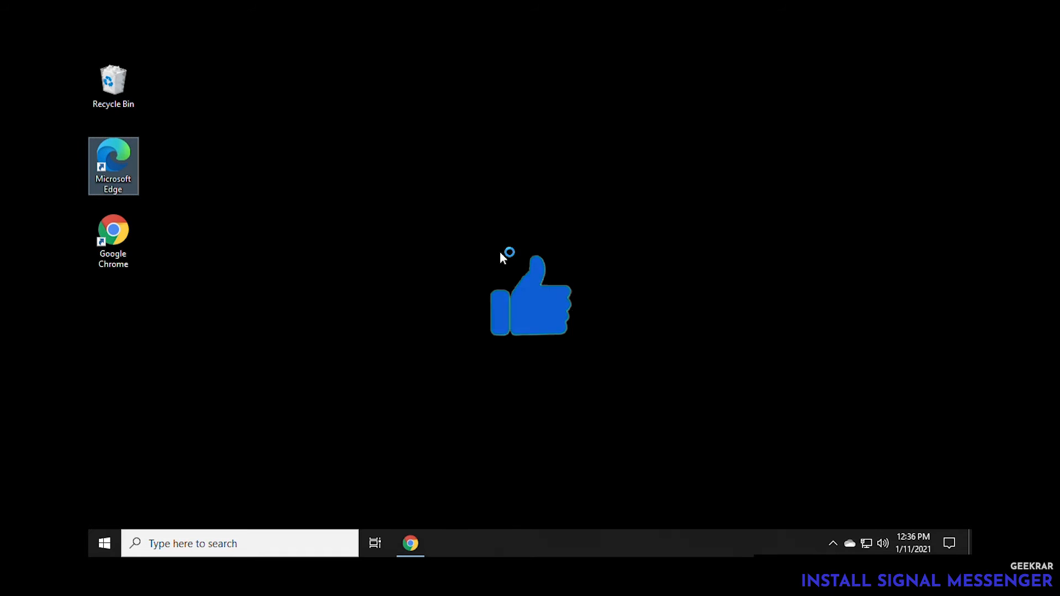
- Launch Edge, search Google for 'signal app', and open the signal.org home page
double_click(113, 163)
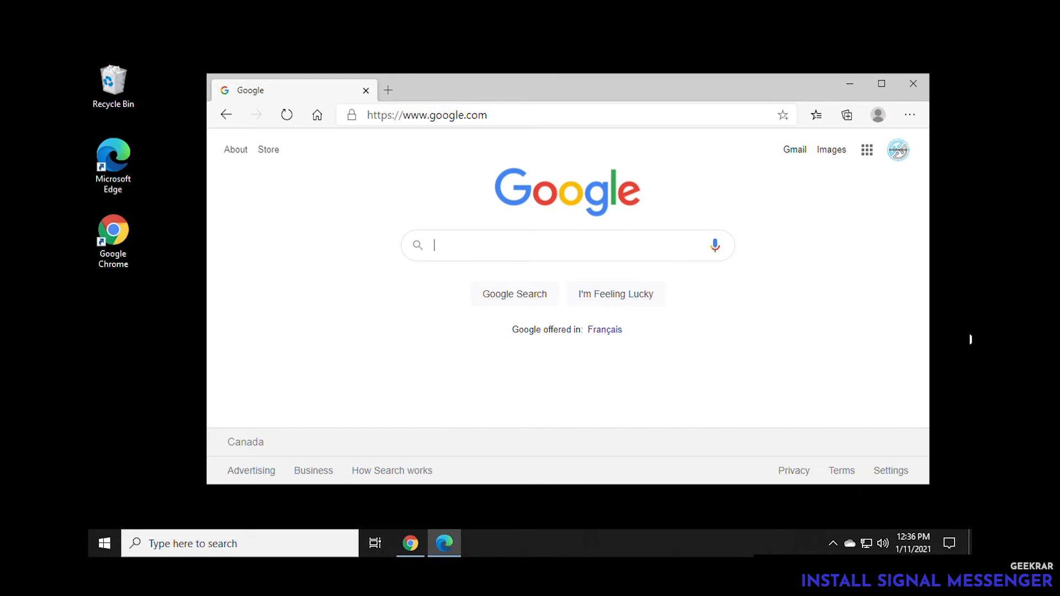
type("signal")
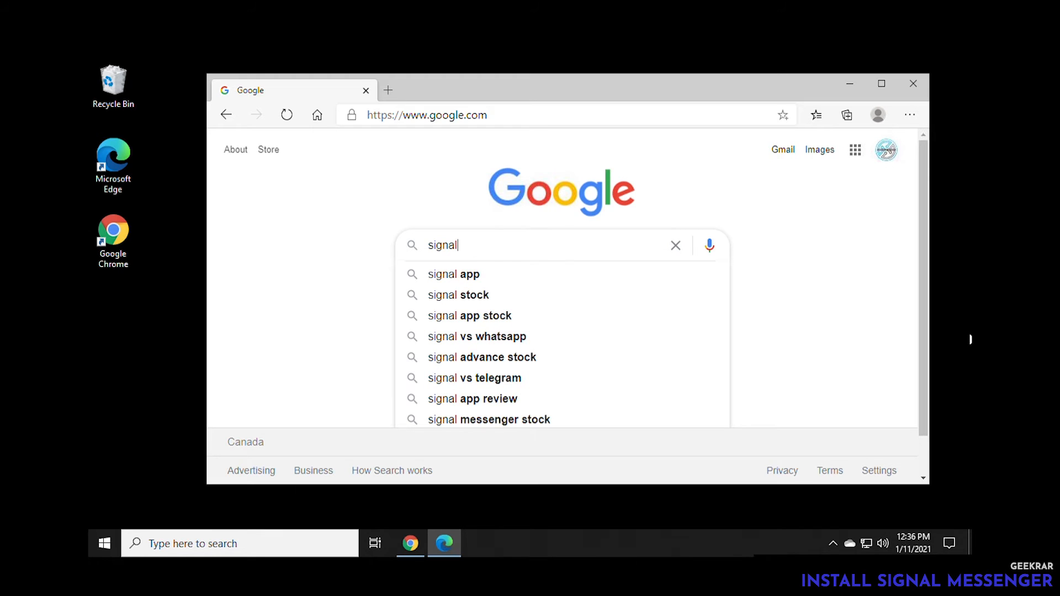
left_click(453, 274)
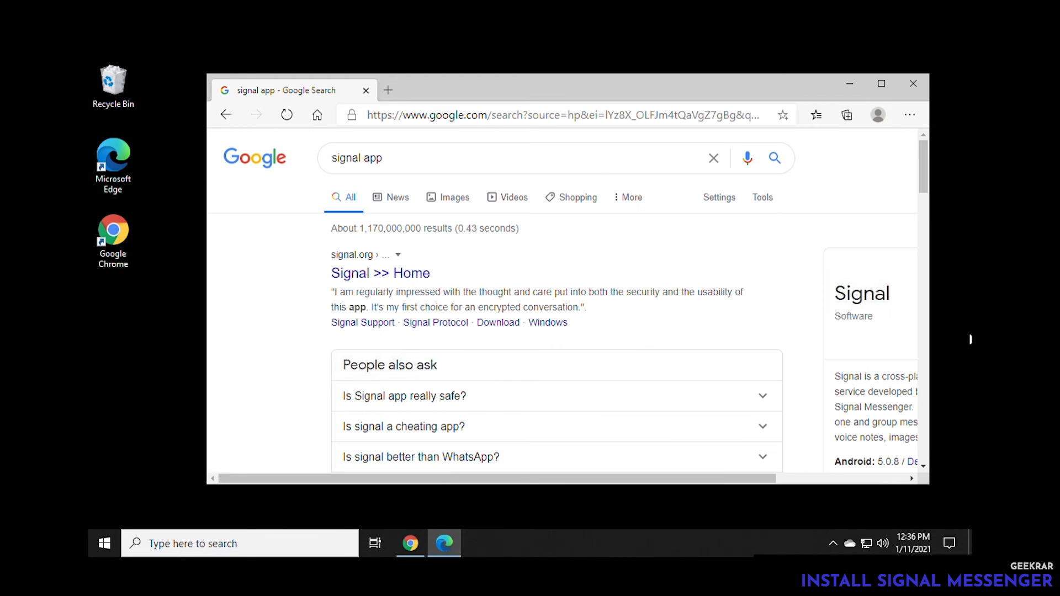
mouse_move(361, 280)
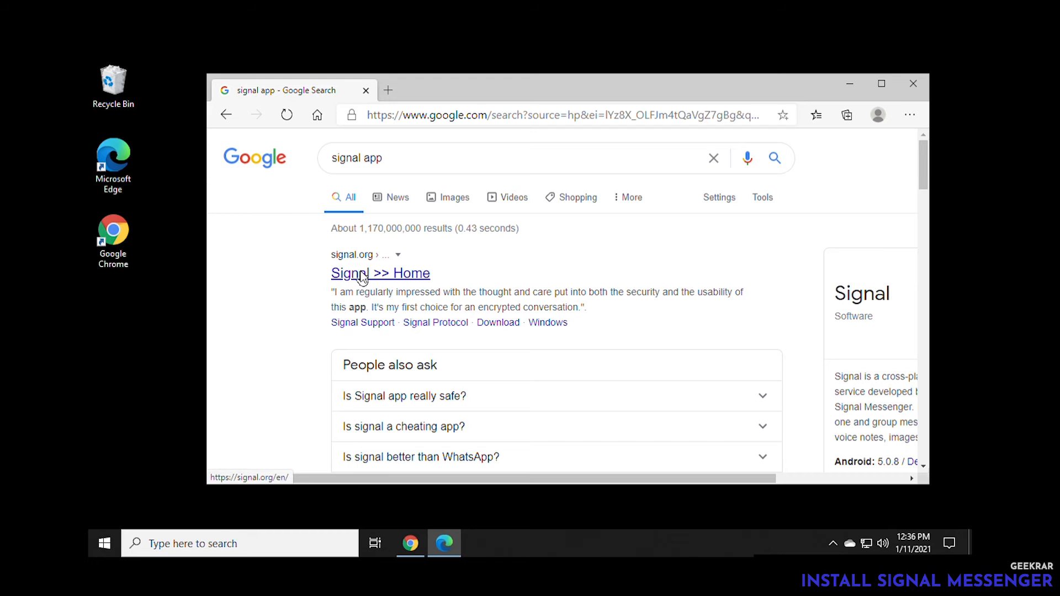
left_click(380, 273)
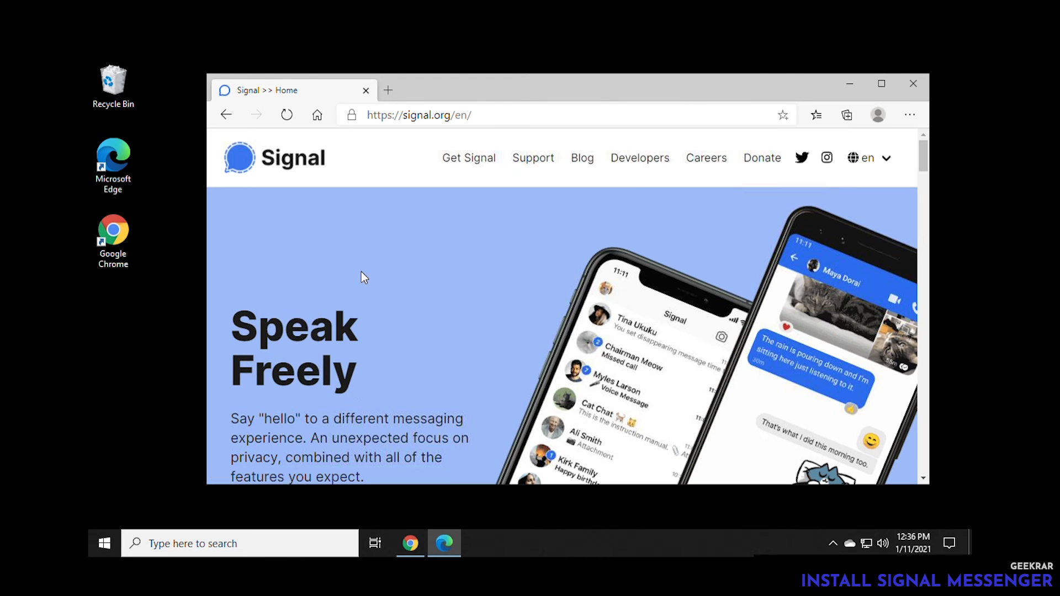
- Download the Signal for Windows installer from signal.org/download and launch it
left_click(469, 159)
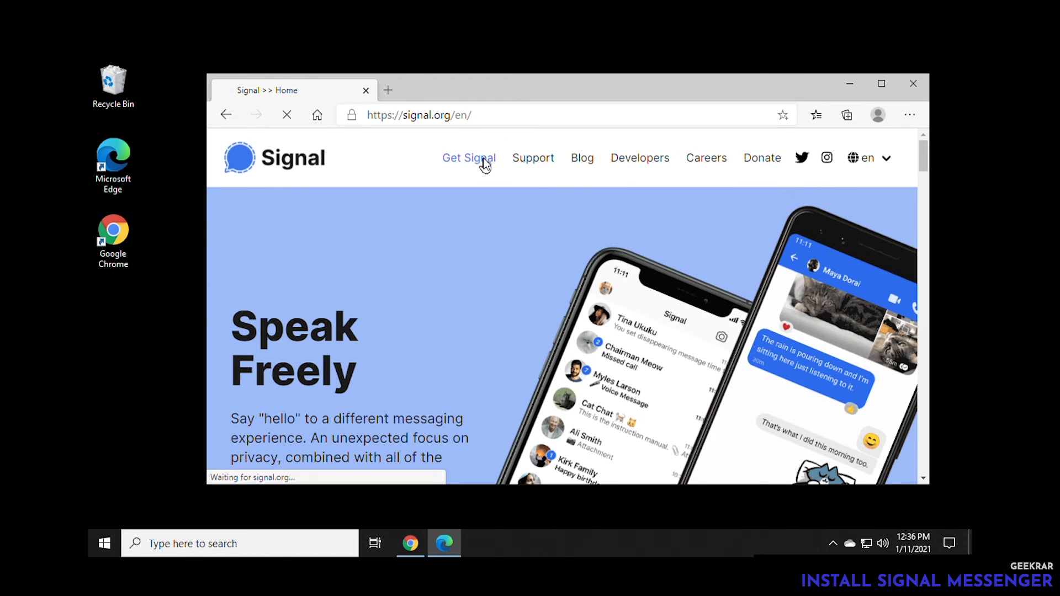
left_click(469, 158)
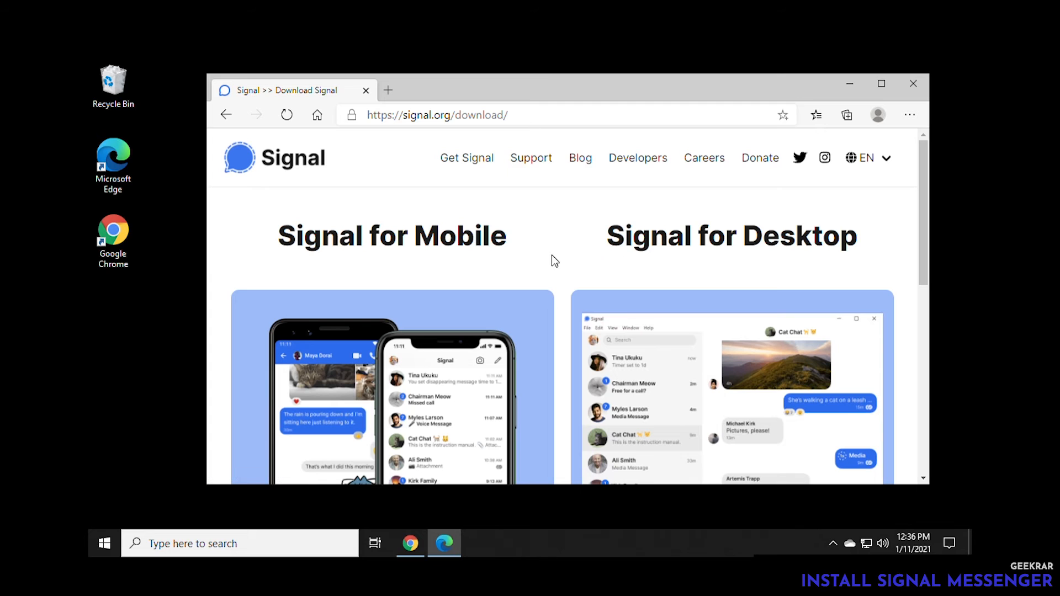
mouse_move(699, 255)
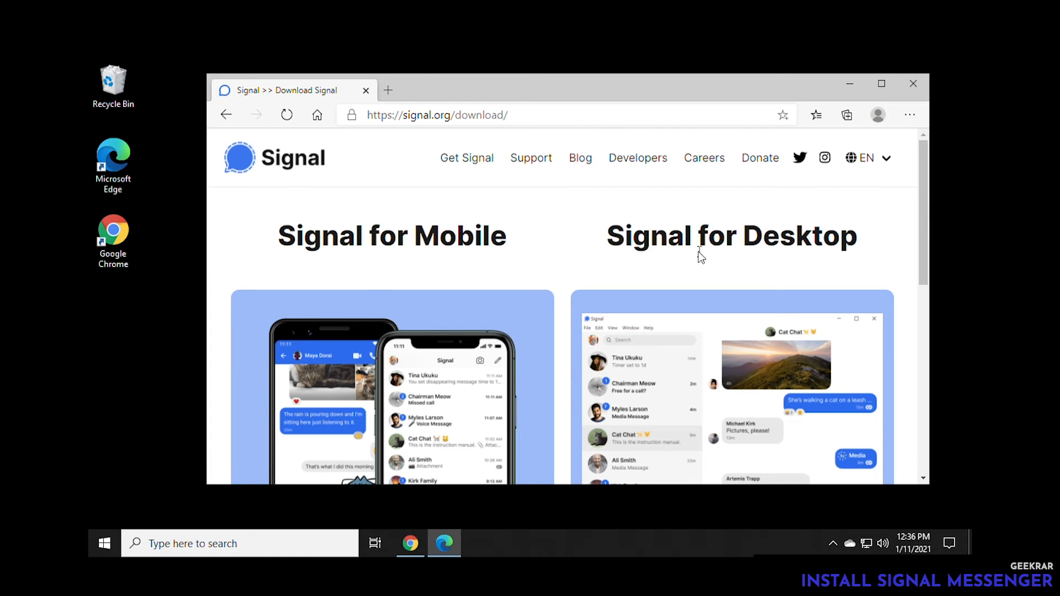
scroll("down", 3)
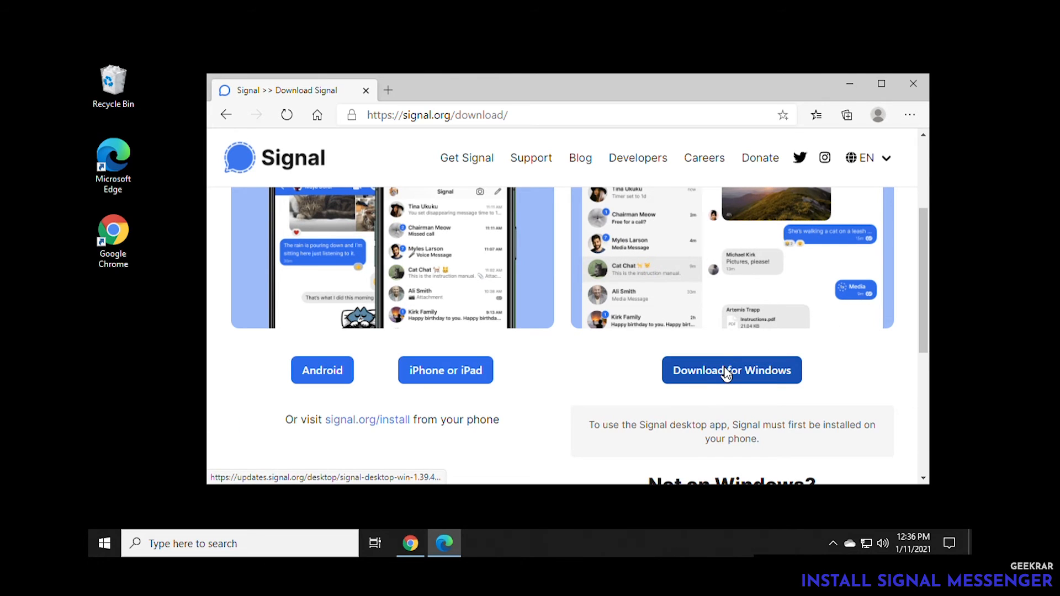
left_click(732, 370)
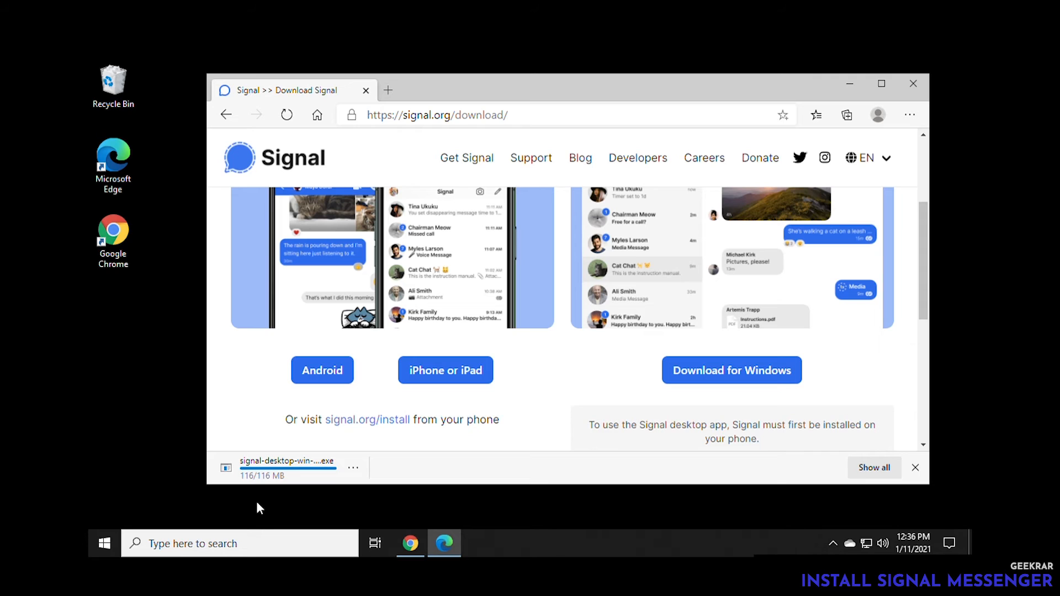
left_click(353, 467)
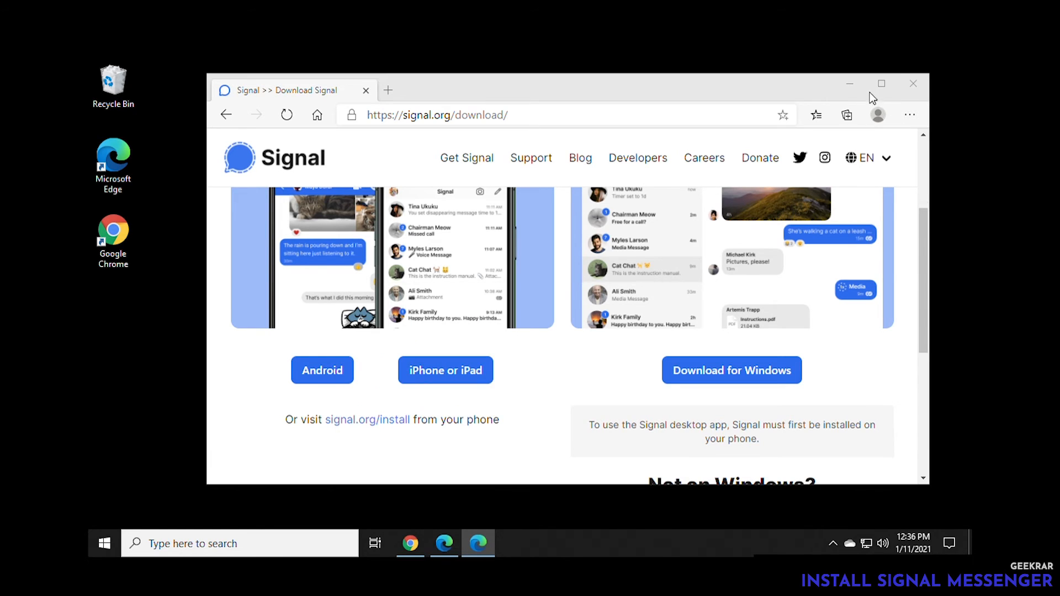
left_click(914, 83)
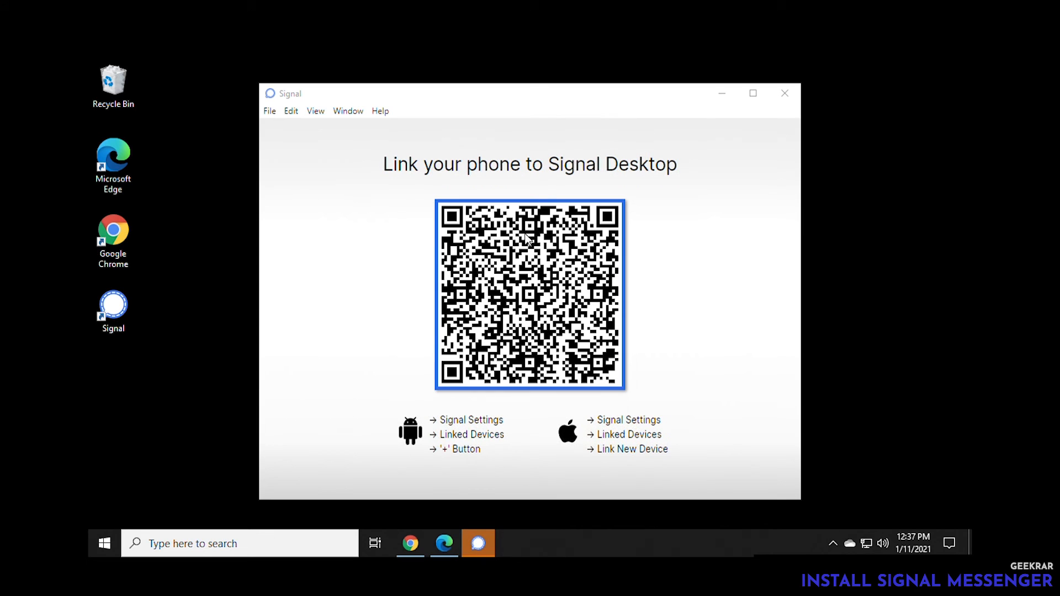
mouse_move(602, 66)
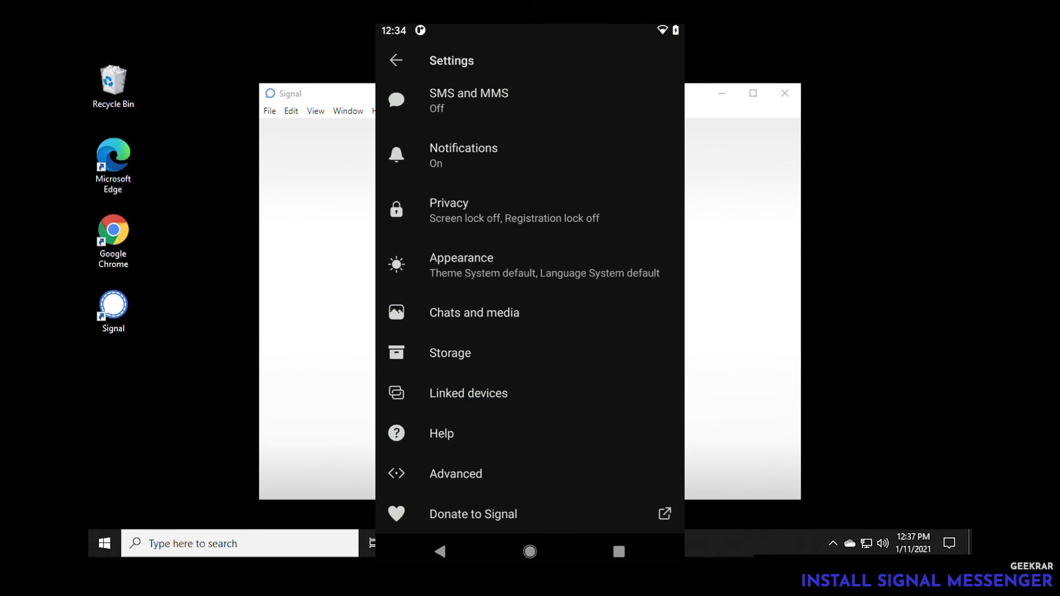
- Add a new linked device, allow camera access, scan the desktop QR code and confirm
left_click(468, 393)
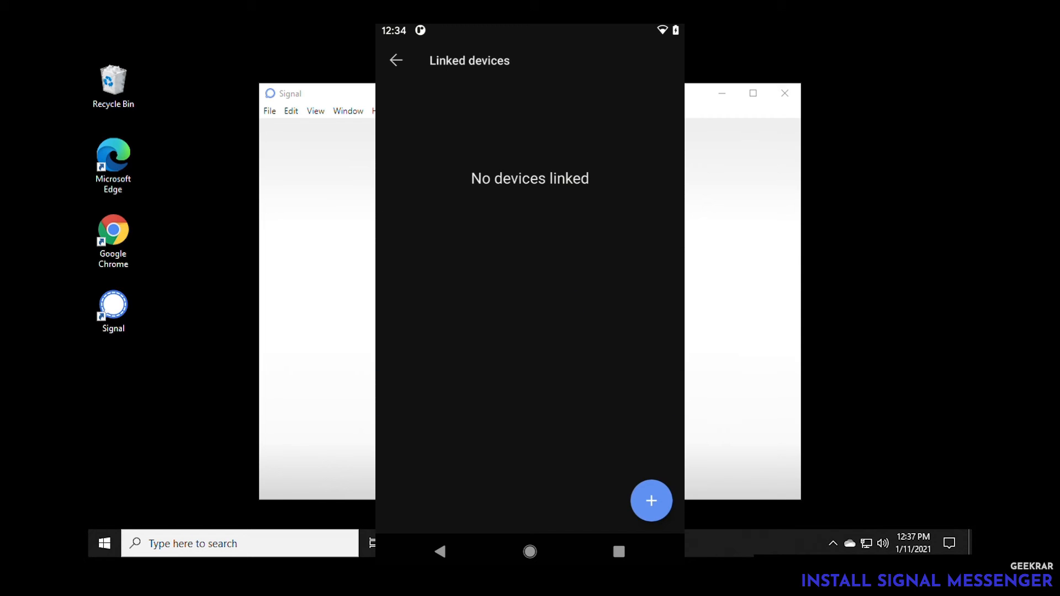
left_click(651, 501)
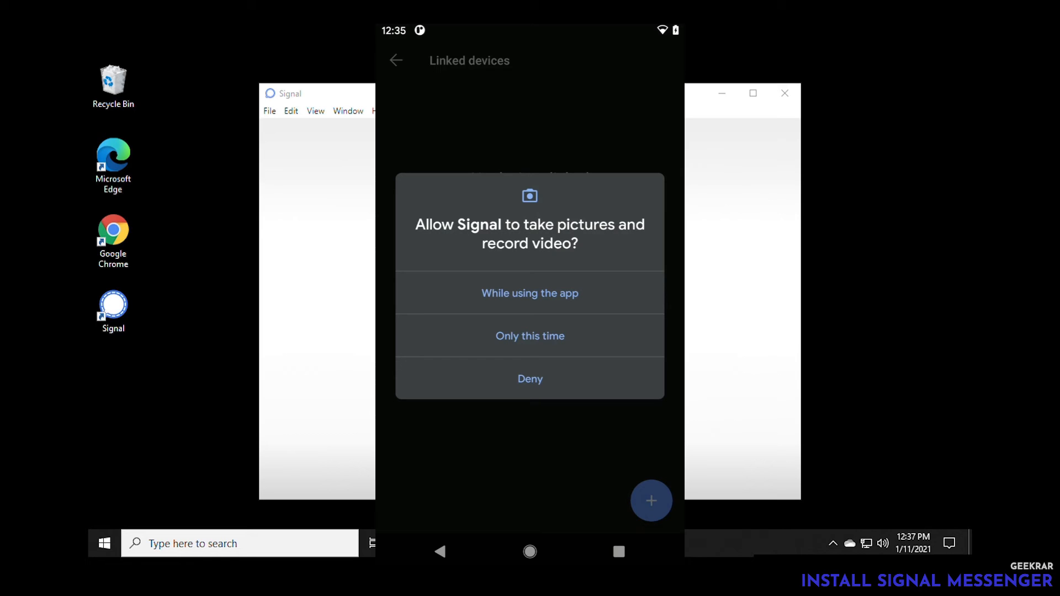
left_click(530, 294)
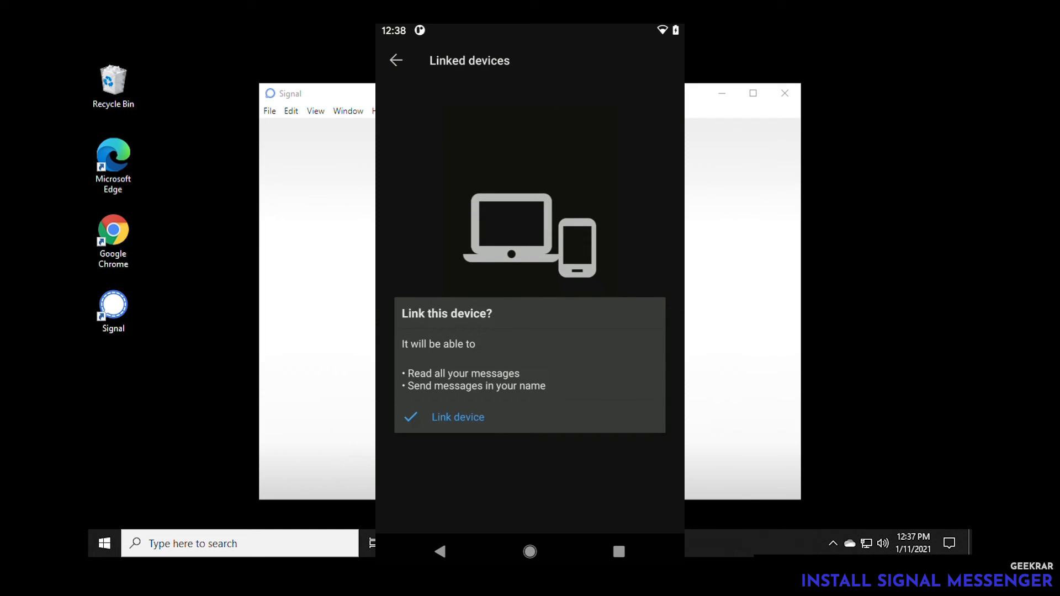
mouse_move(577, 414)
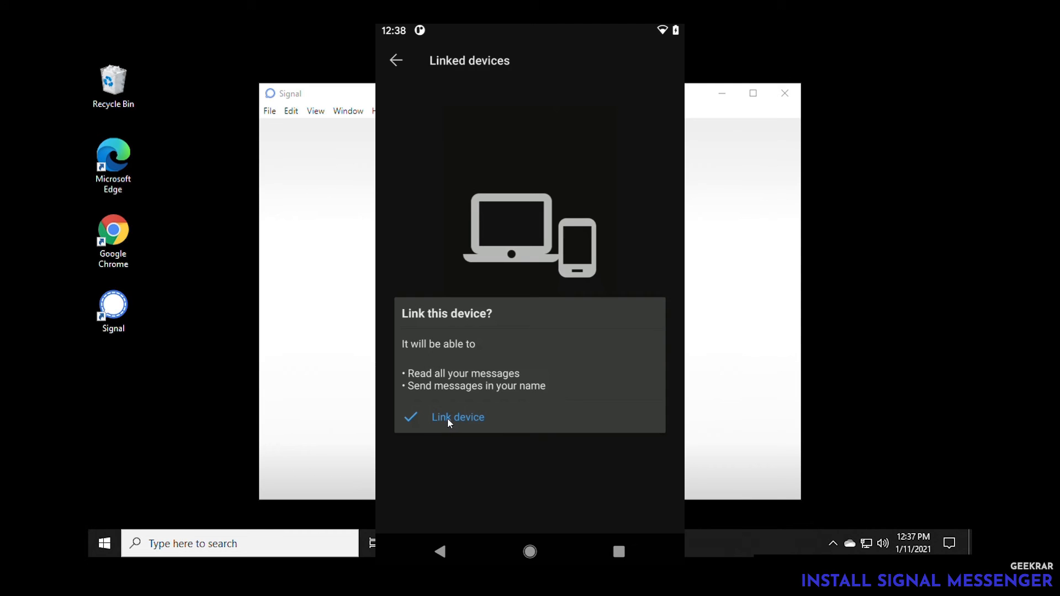
left_click(457, 417)
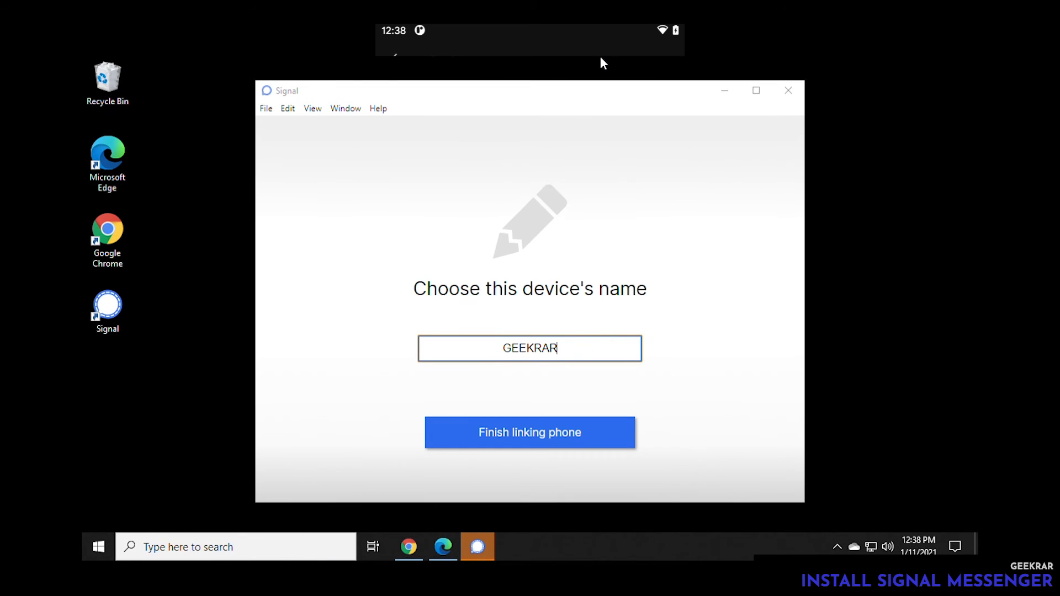
mouse_move(527, 381)
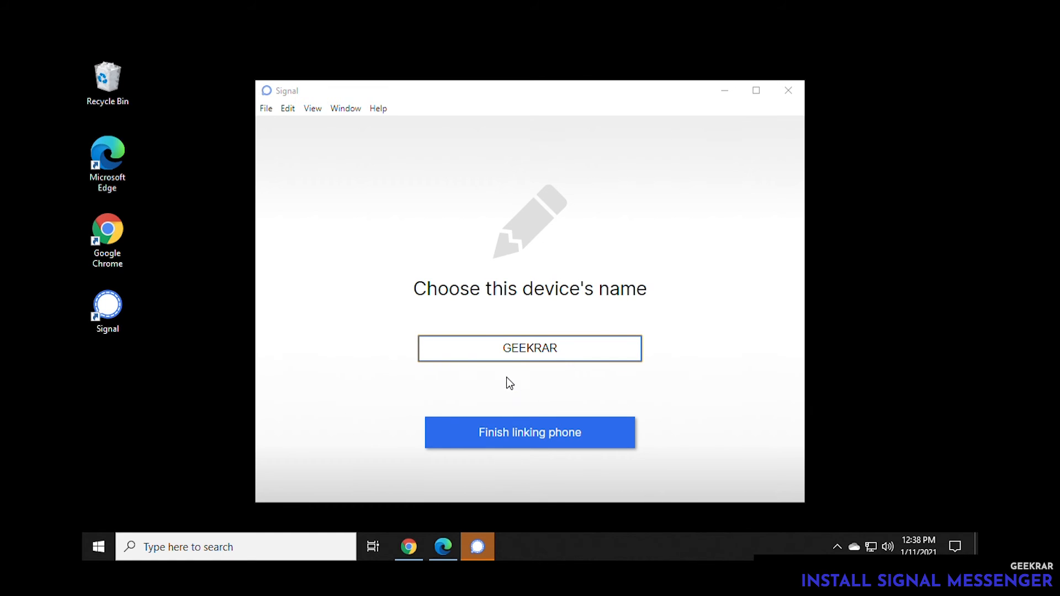
mouse_move(571, 310)
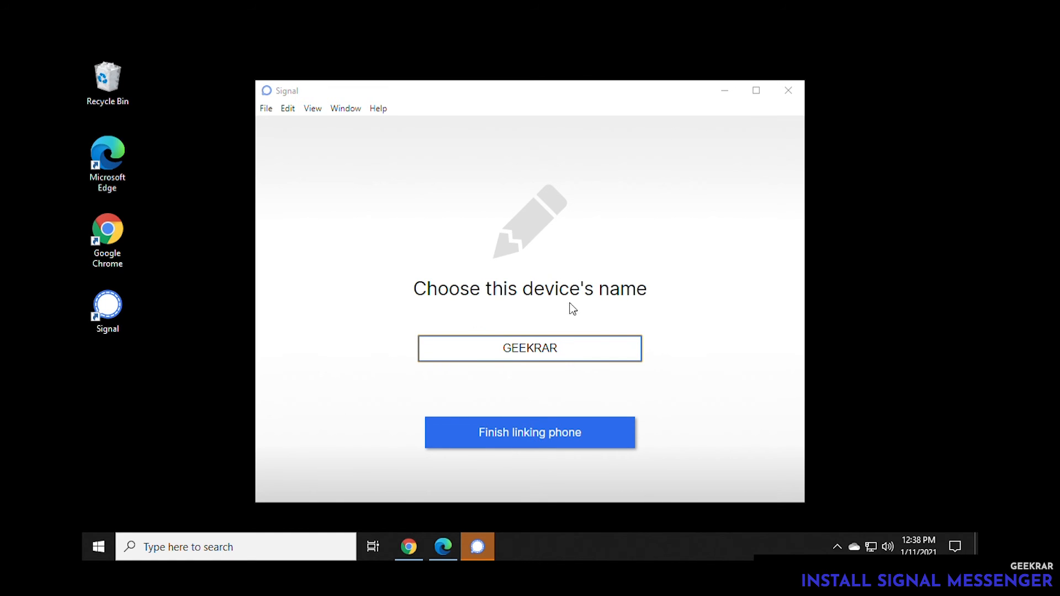
- Finish linking the phone, keeping GEEKRAR as the device name
left_click(530, 432)
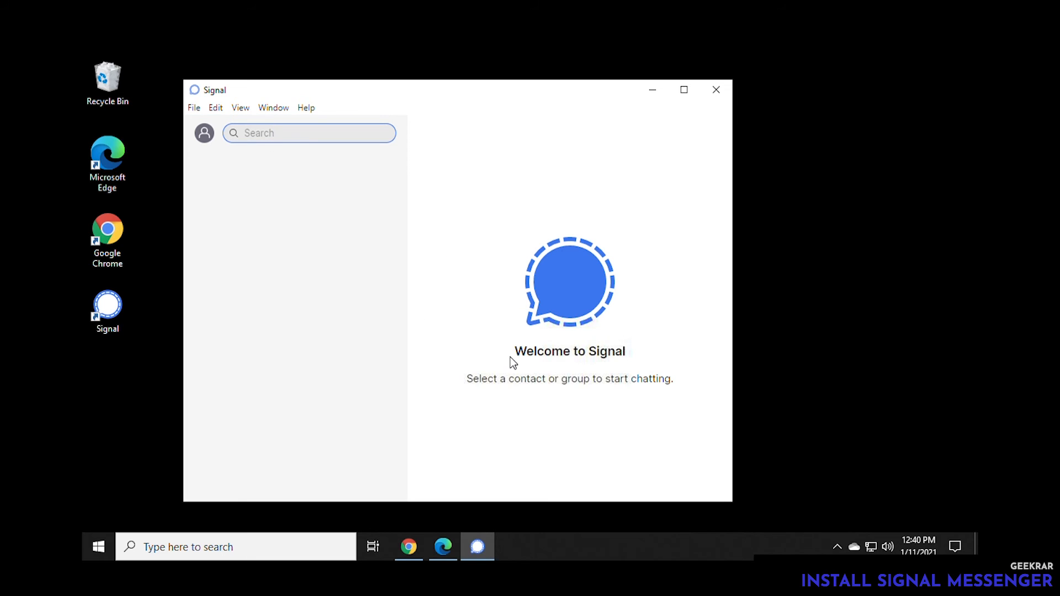
mouse_move(972, 372)
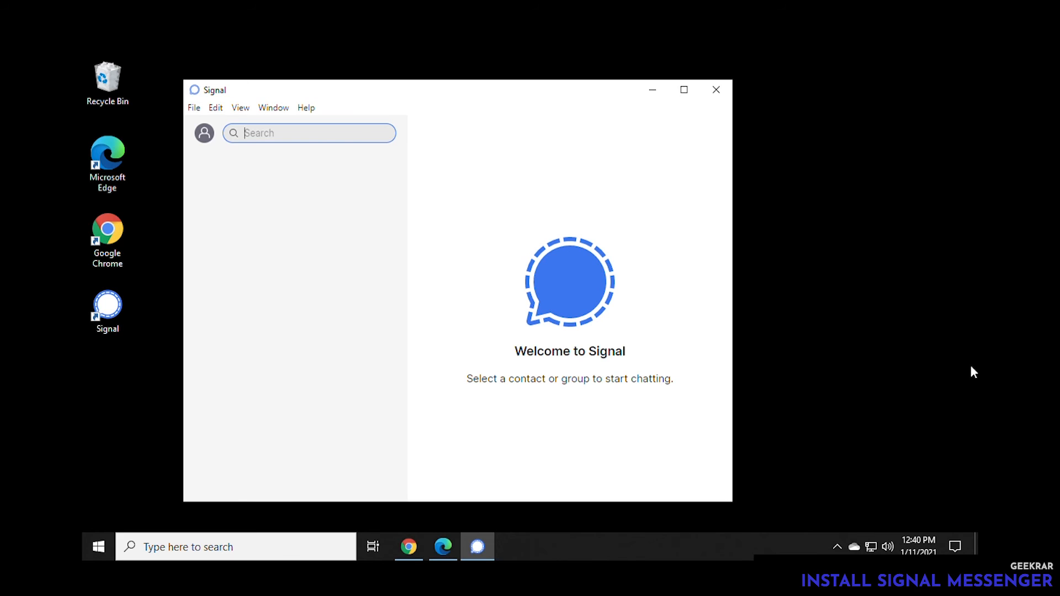
mouse_move(222, 139)
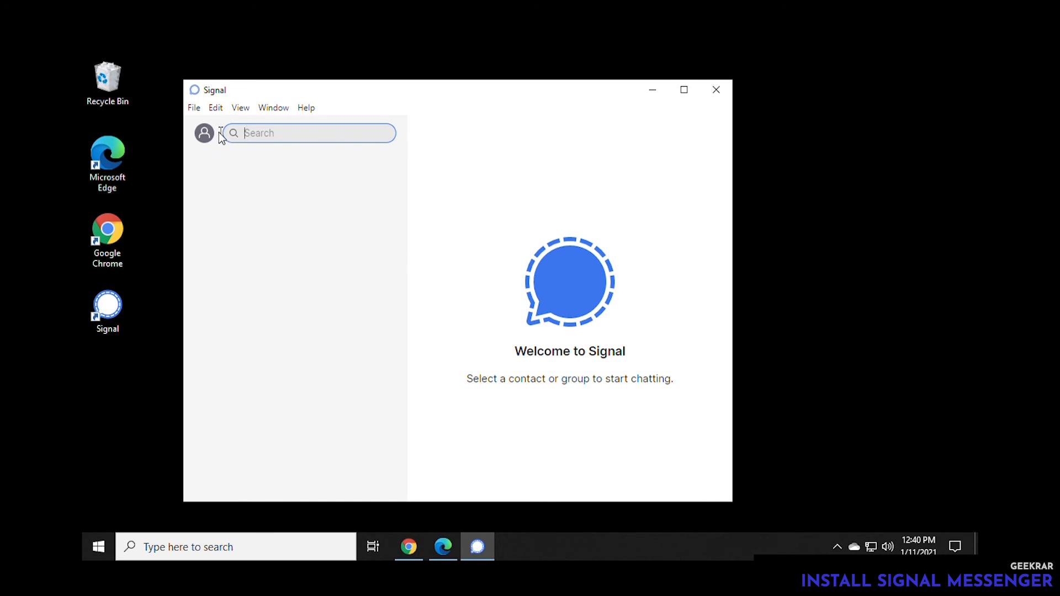
- Enlarge the Signal Desktop window so the synced Note to Self chat appears
left_click(307, 107)
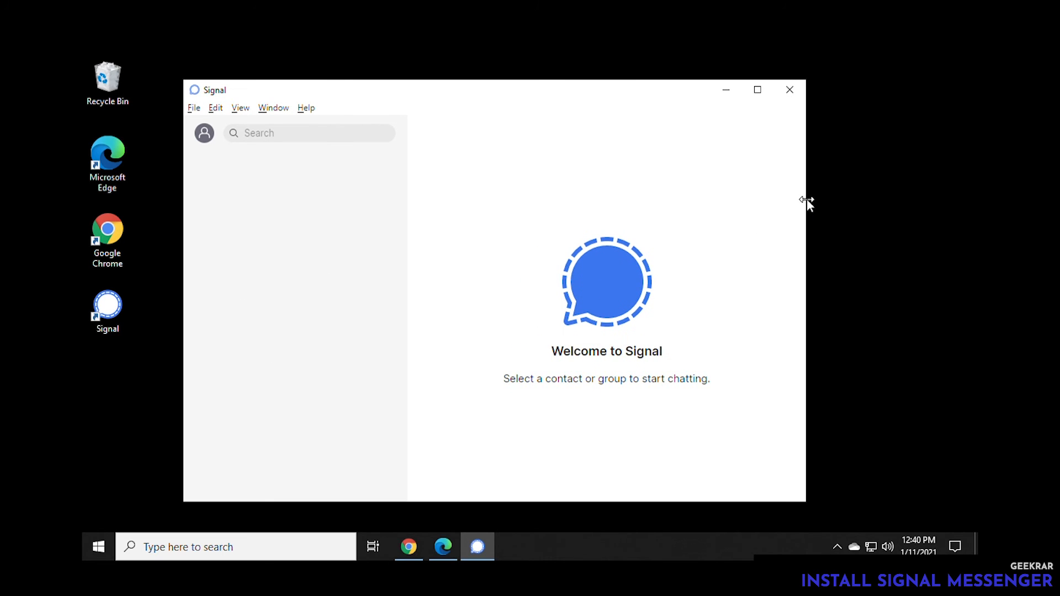
mouse_move(572, 249)
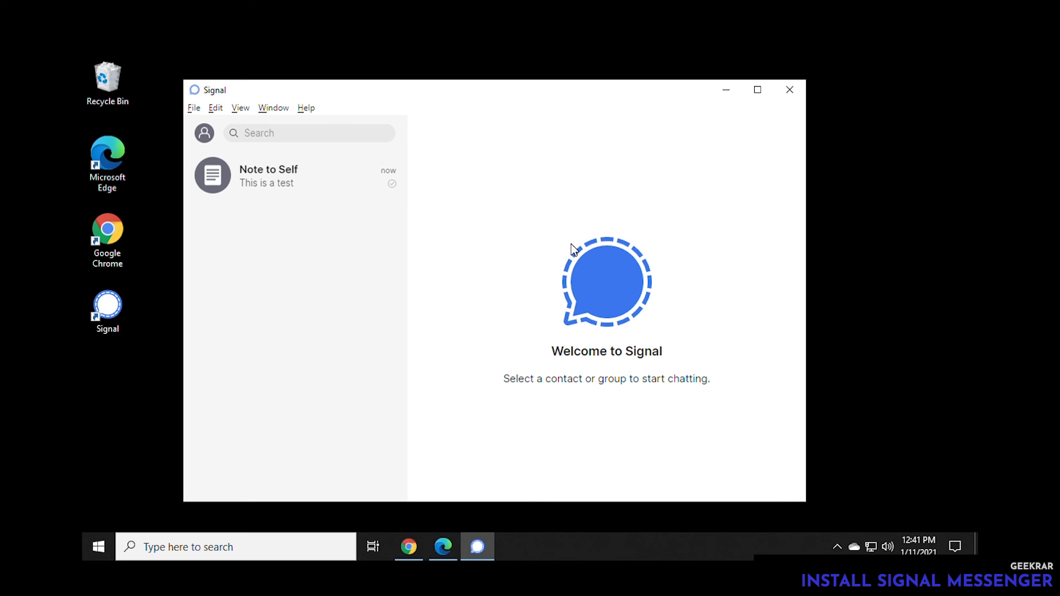
mouse_move(327, 265)
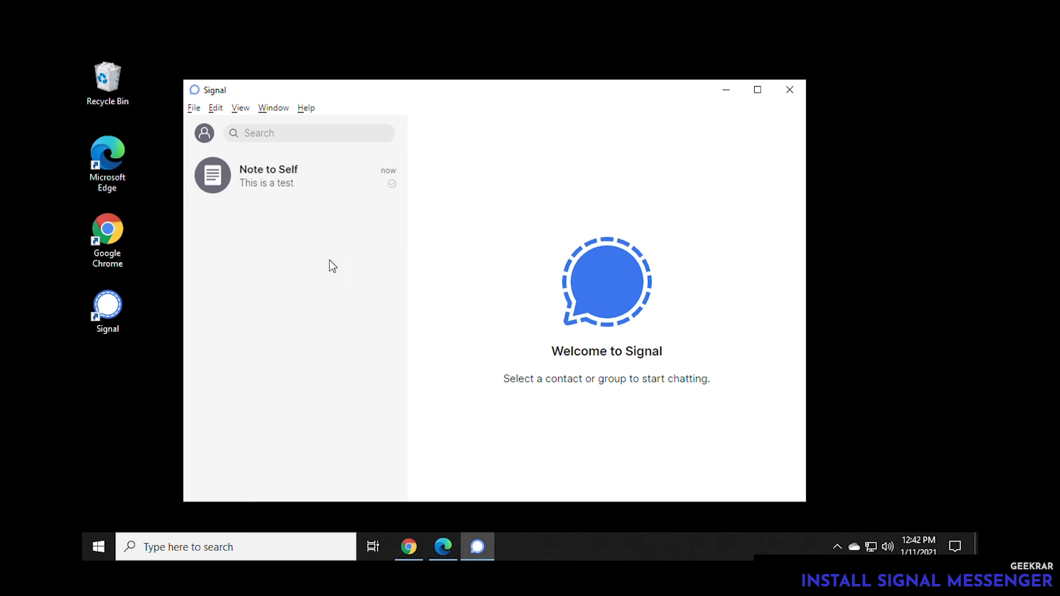
- In Note to Self, send 'This is another est' and type 'this is another test'
left_click(294, 176)
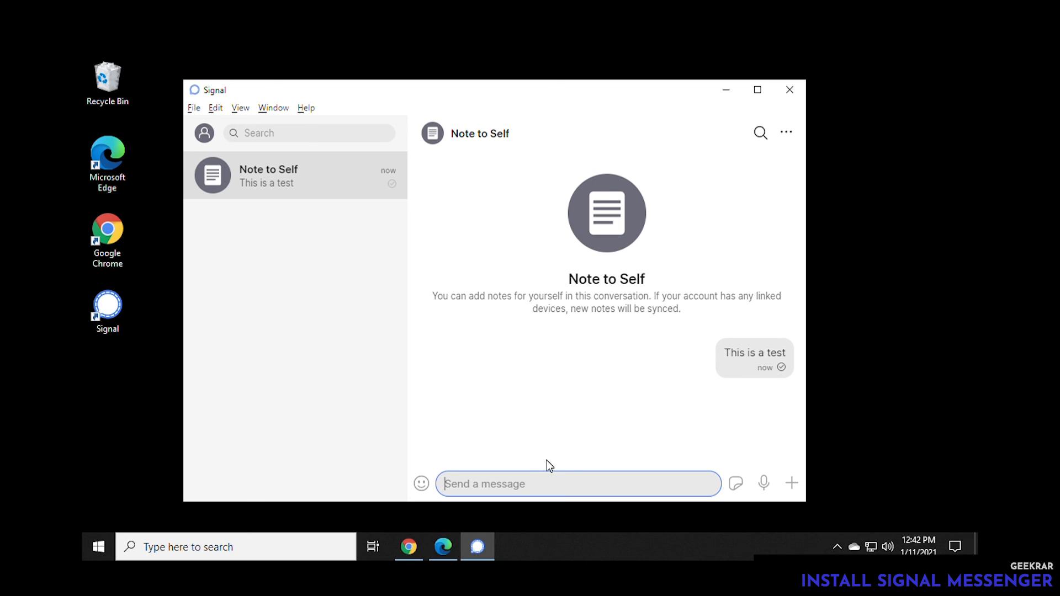
type("This is a")
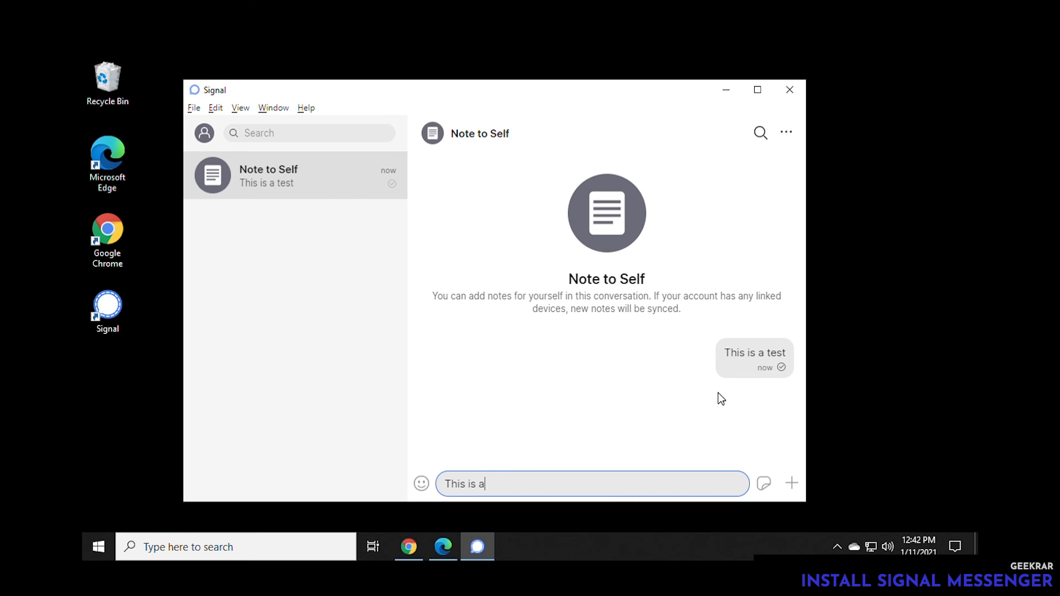
type("nother est")
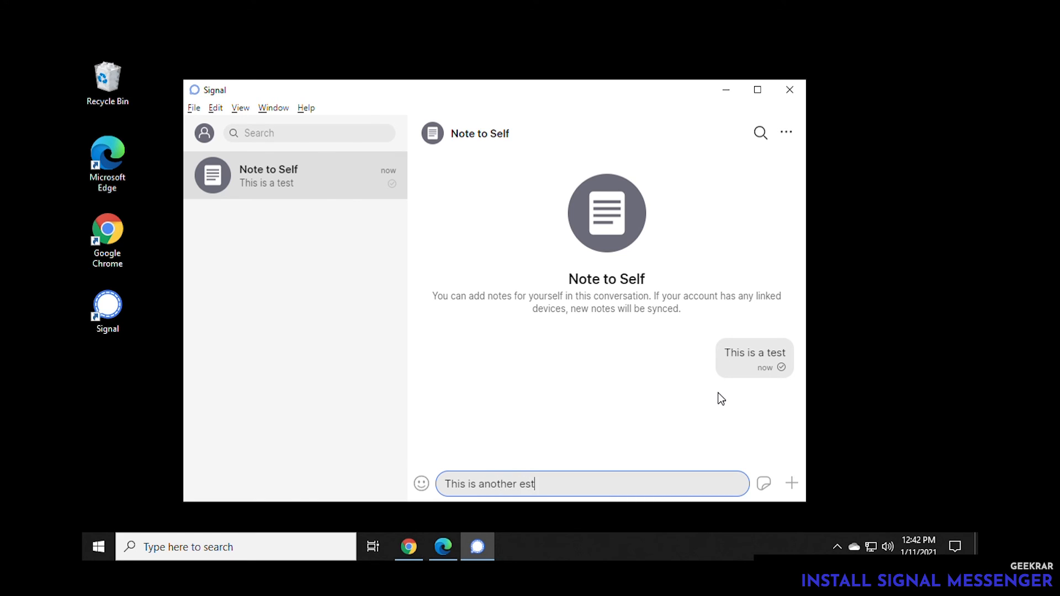
key("Enter")
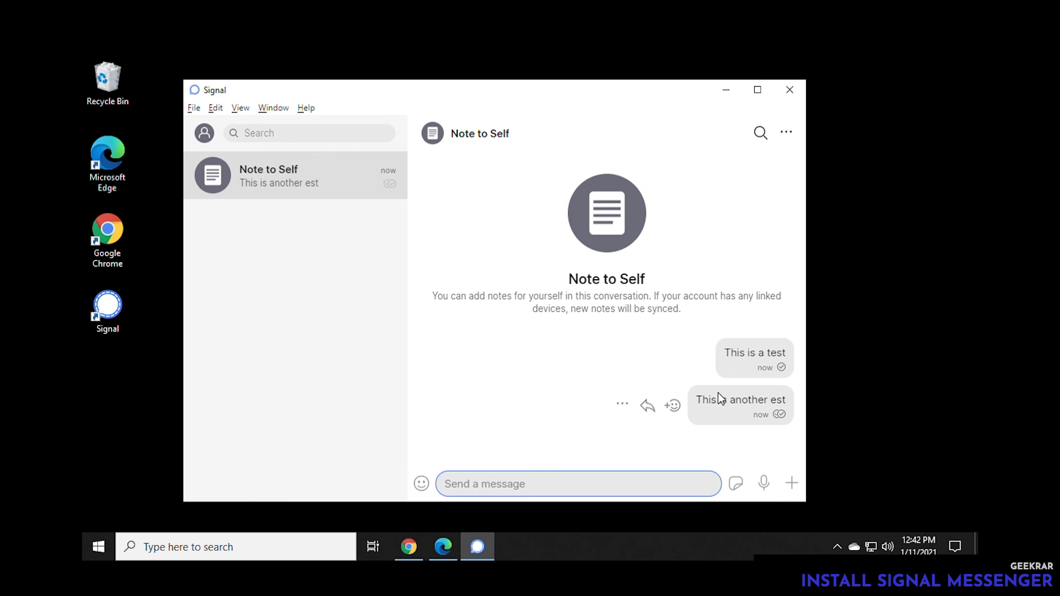
type("this is a")
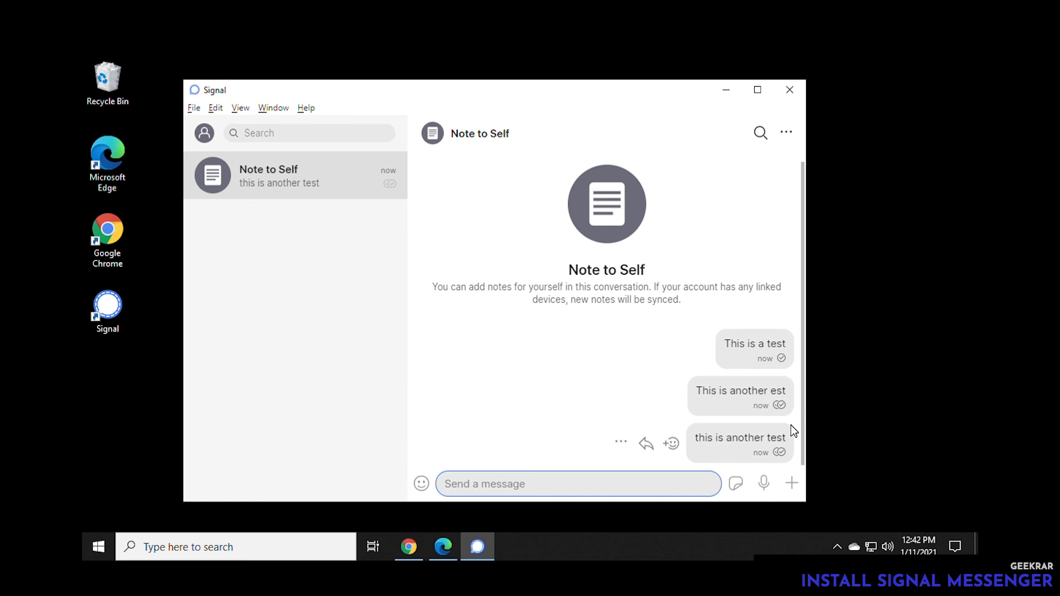
mouse_move(790, 244)
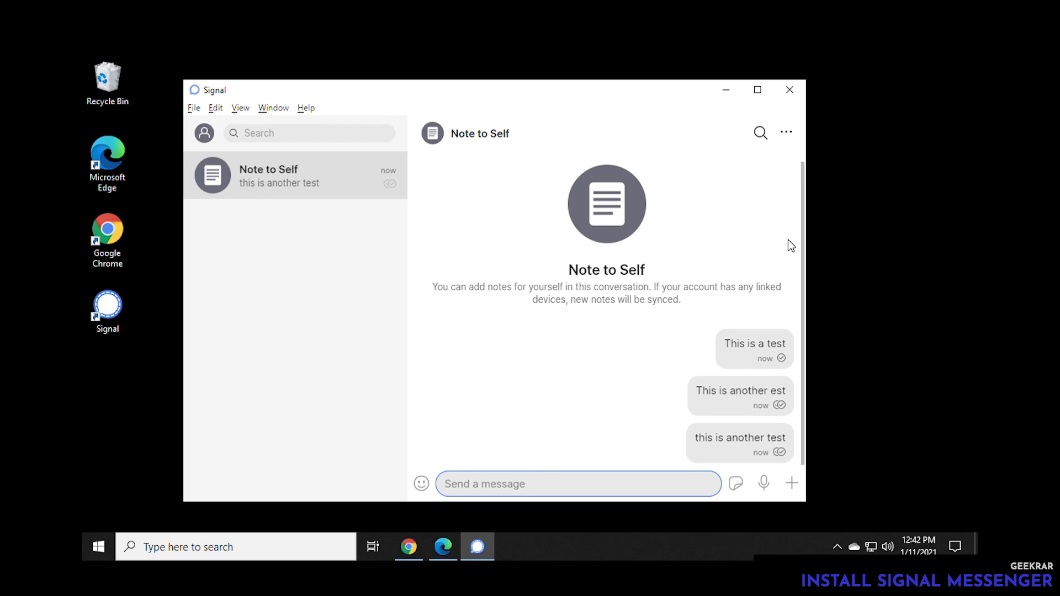
mouse_move(972, 253)
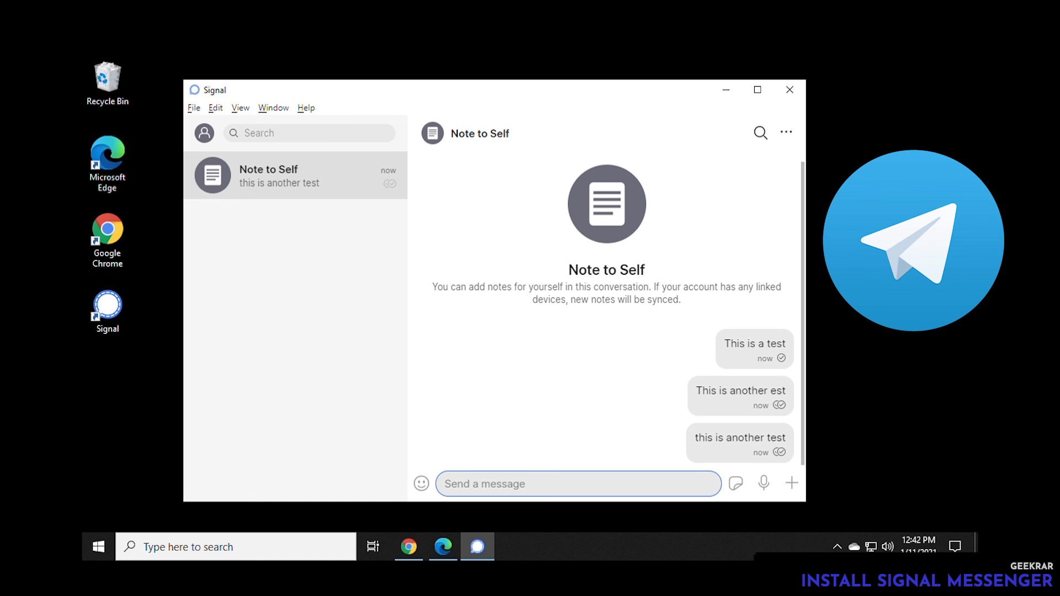
mouse_move(975, 254)
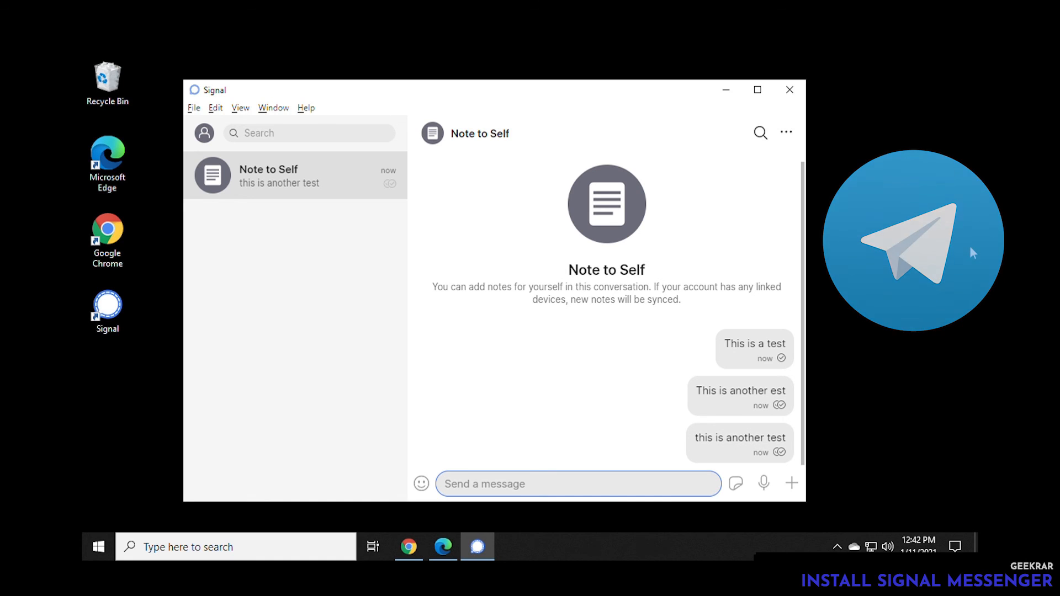